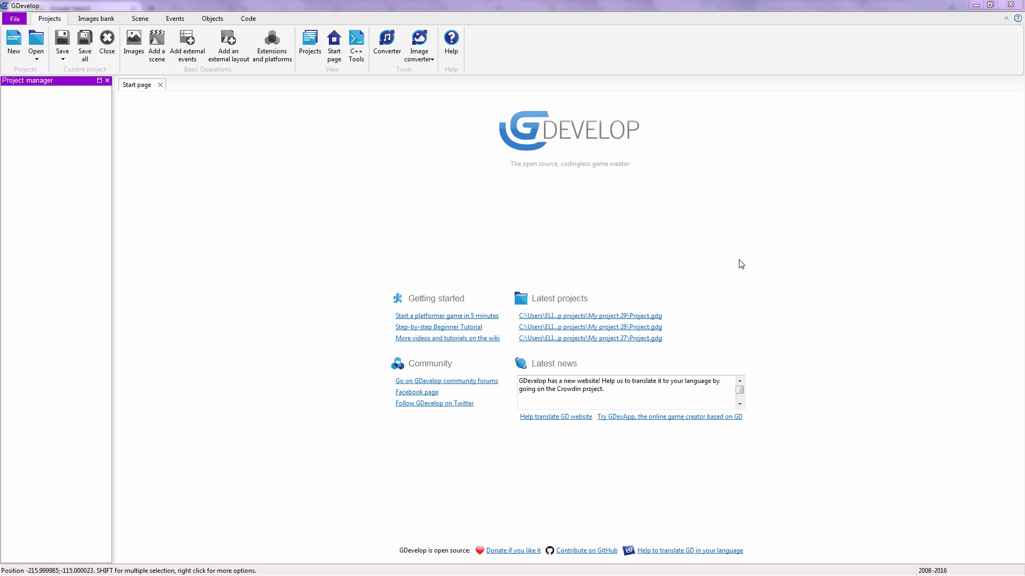
pyautogui.moveTo(13, 40)
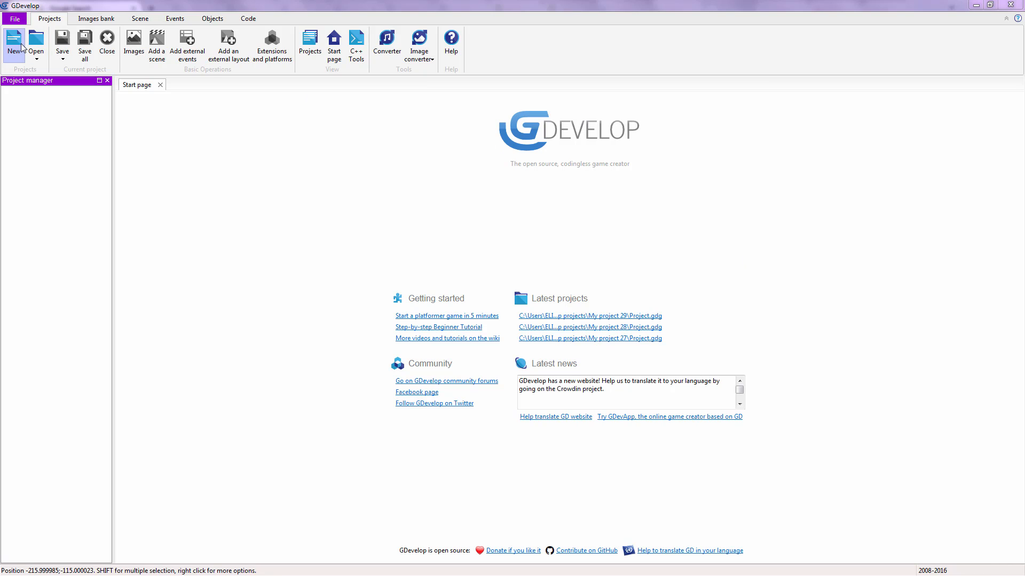
# Compare the native and HTML5 template lists, then create an empty HTML5 project
pyautogui.click(15, 18)
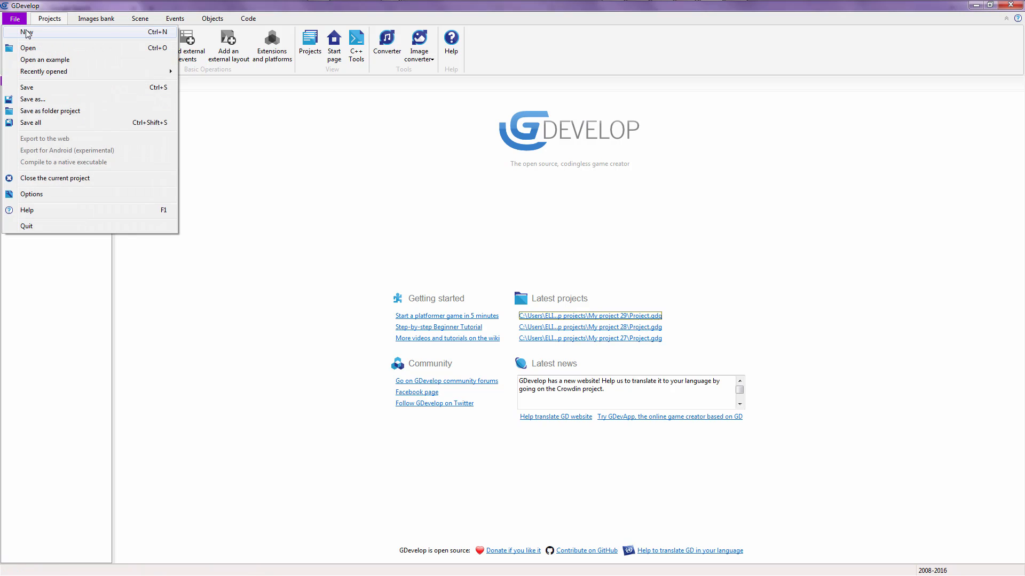
pyautogui.click(26, 32)
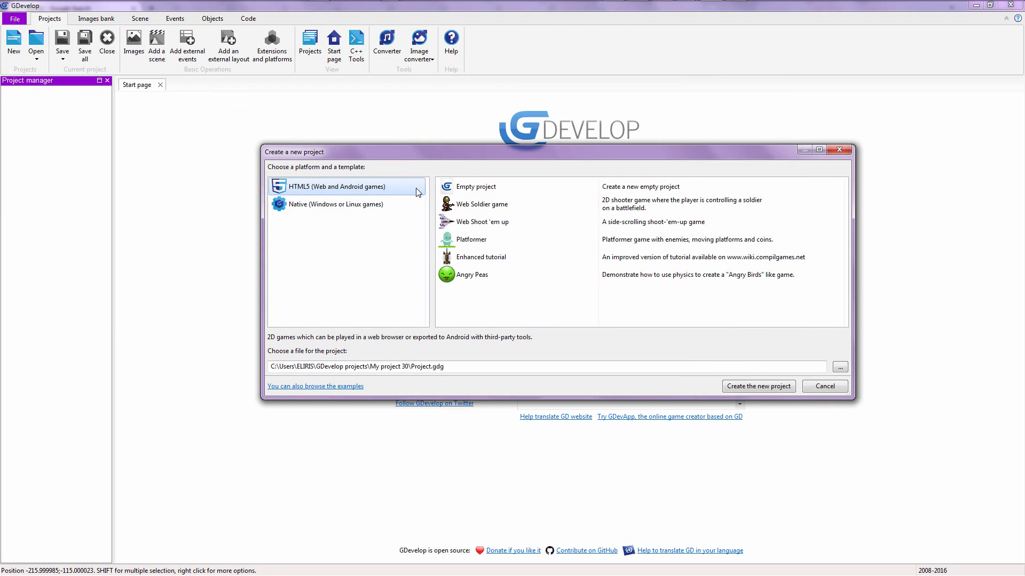
pyautogui.click(475, 186)
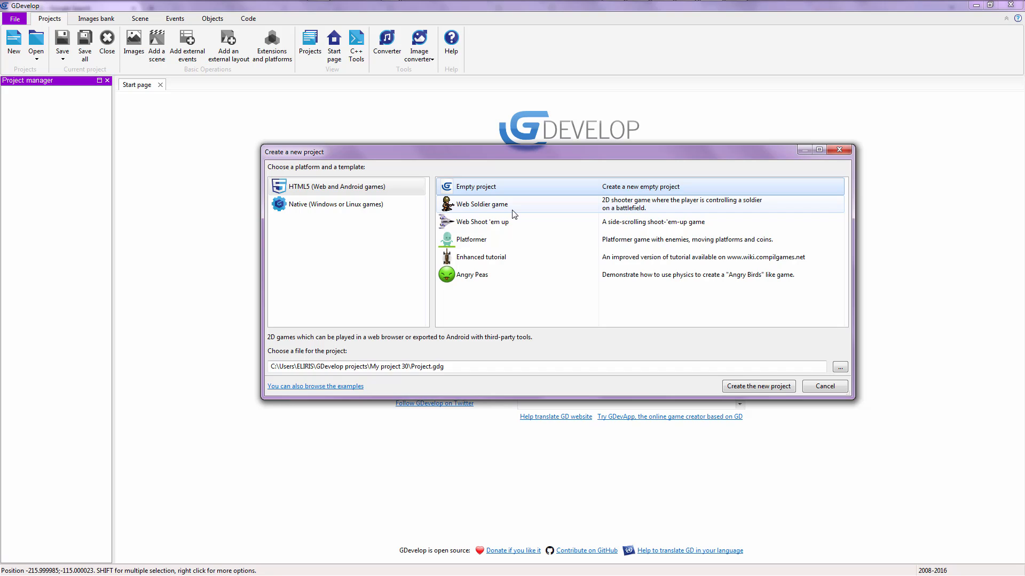
pyautogui.click(335, 204)
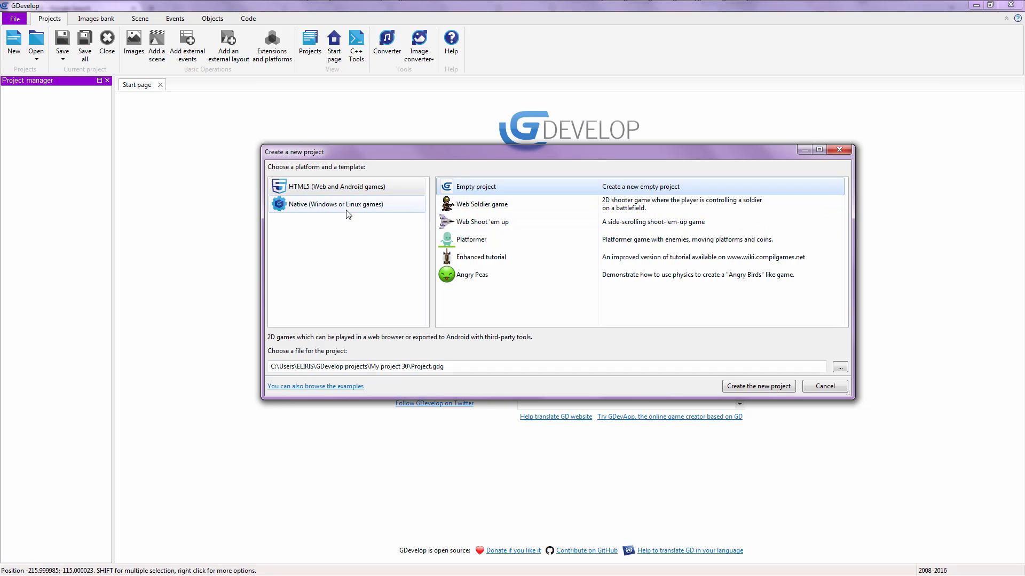
pyautogui.click(335, 187)
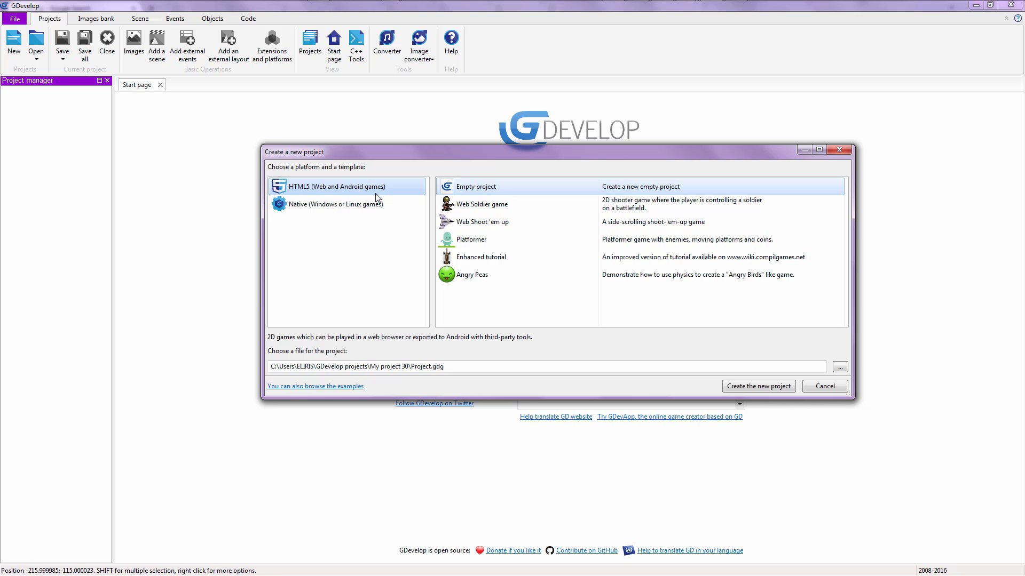
pyautogui.click(335, 204)
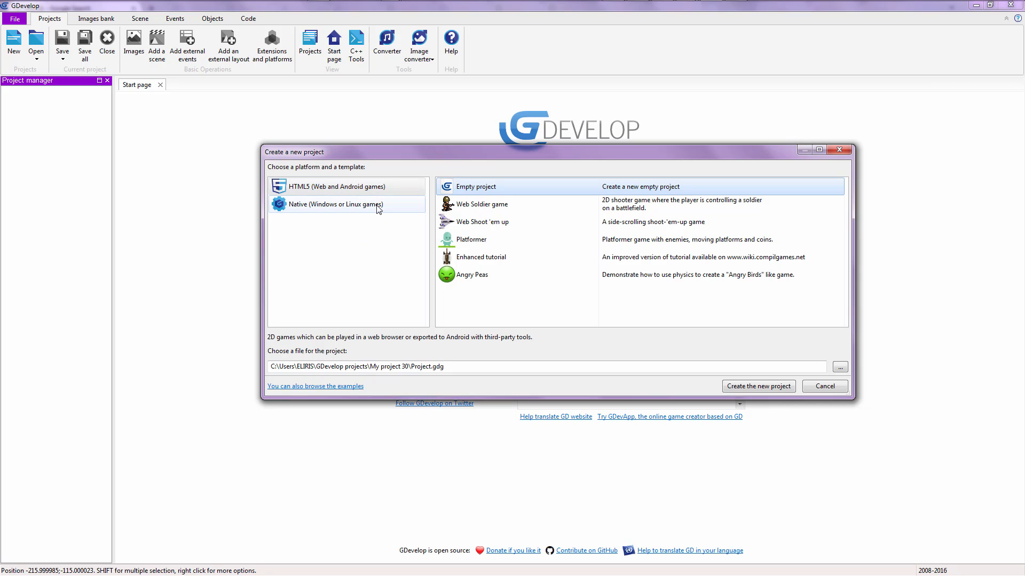
pyautogui.moveTo(376, 210)
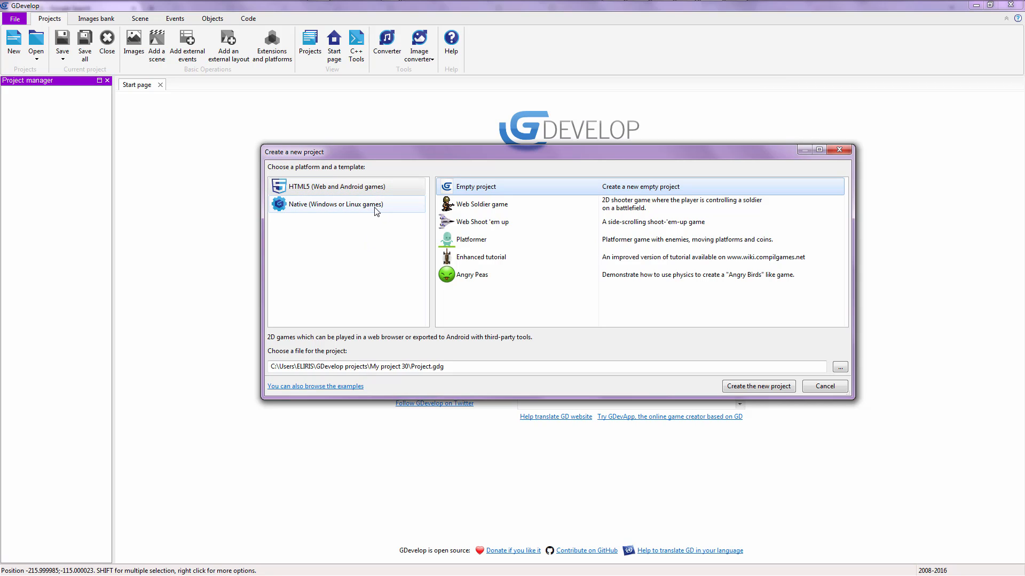
pyautogui.click(335, 204)
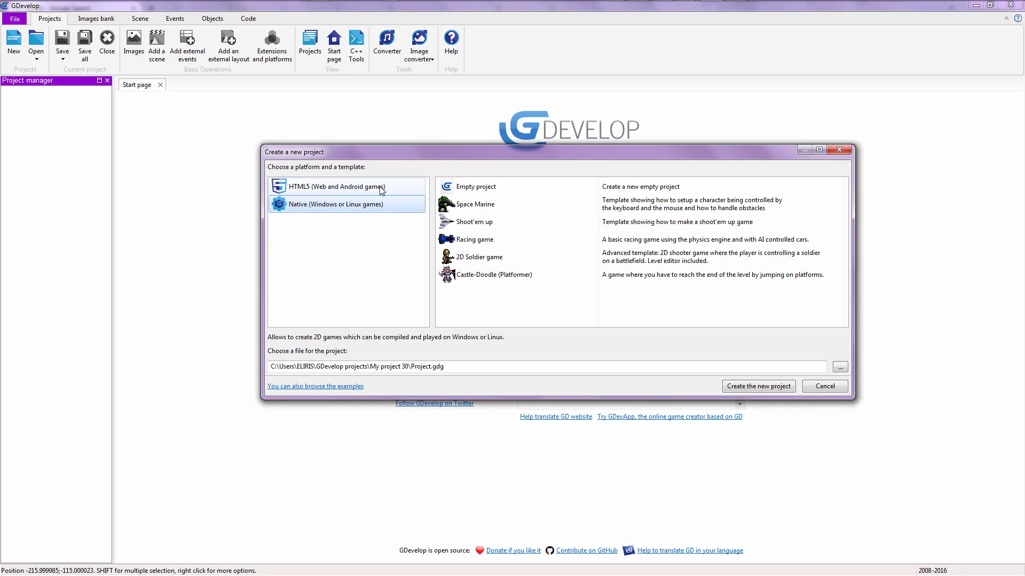
pyautogui.click(333, 186)
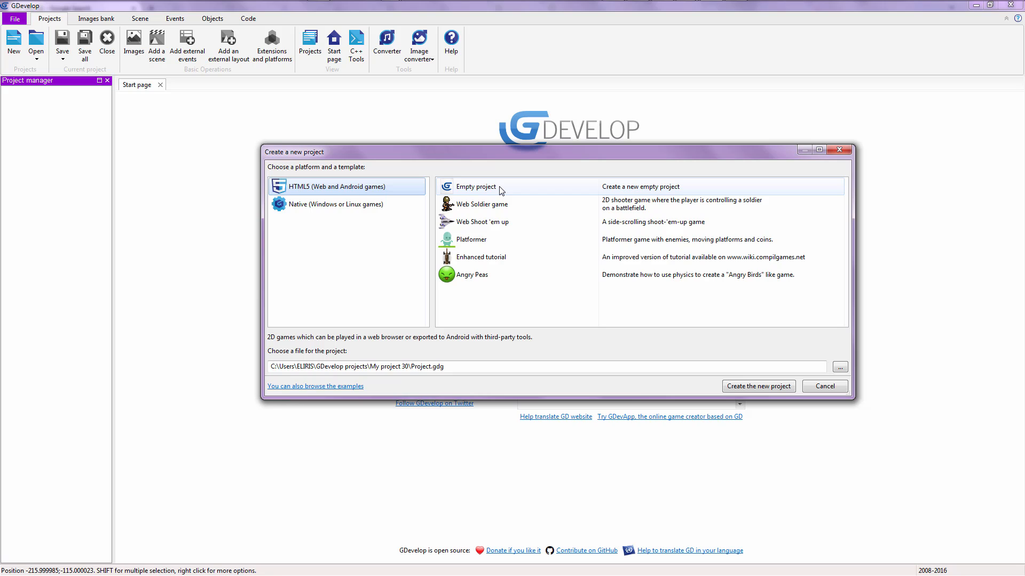
pyautogui.click(475, 186)
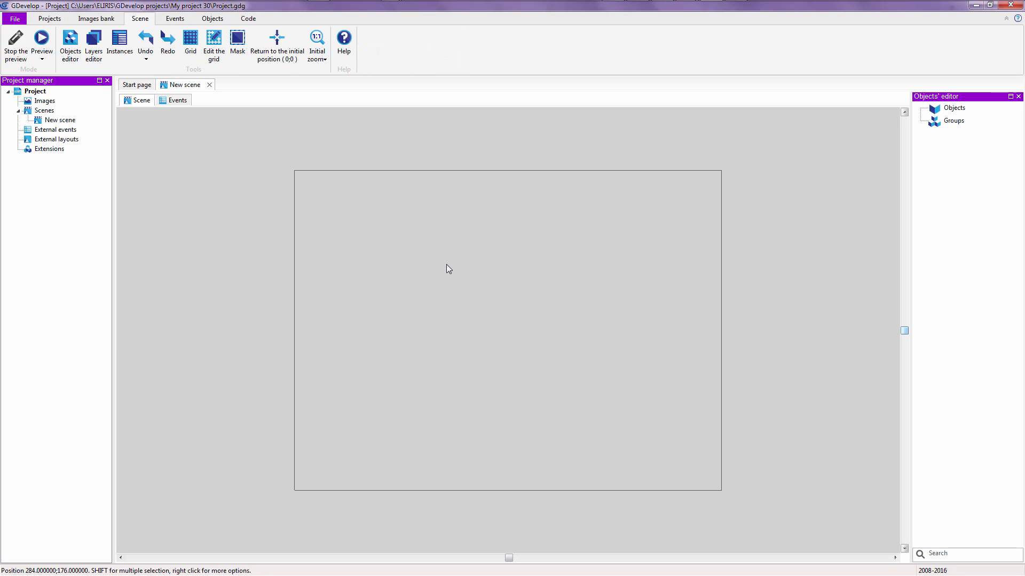
# Insert a sprite with the Character Boy image and drag it up toward the scene centre
pyautogui.rightClick(537, 318)
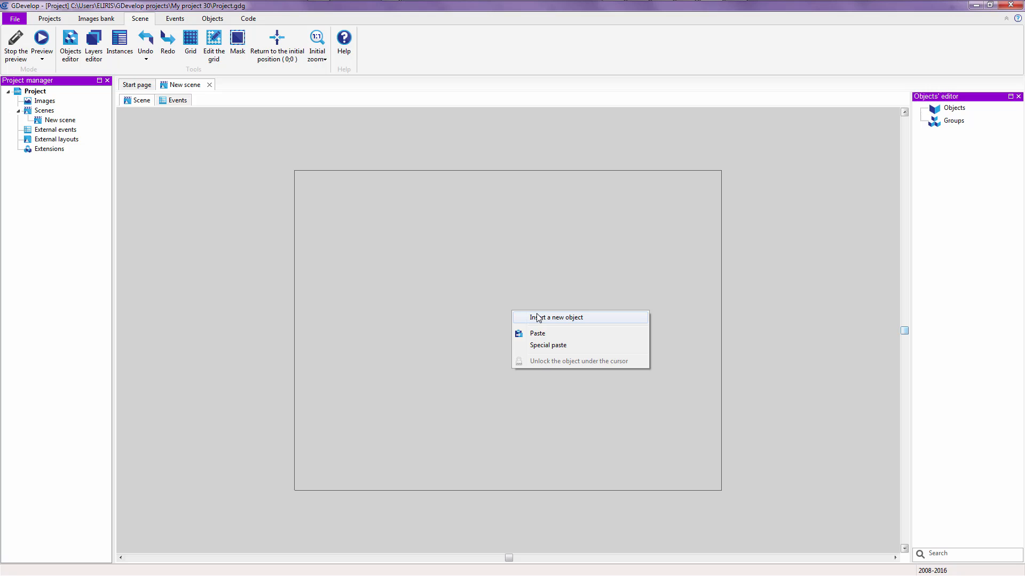
pyautogui.click(556, 317)
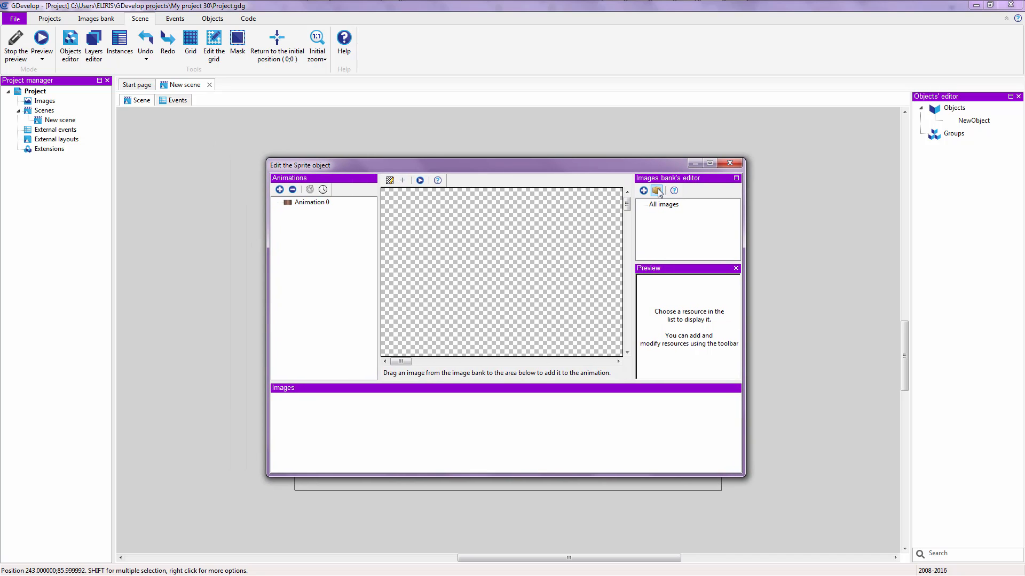
pyautogui.click(657, 190)
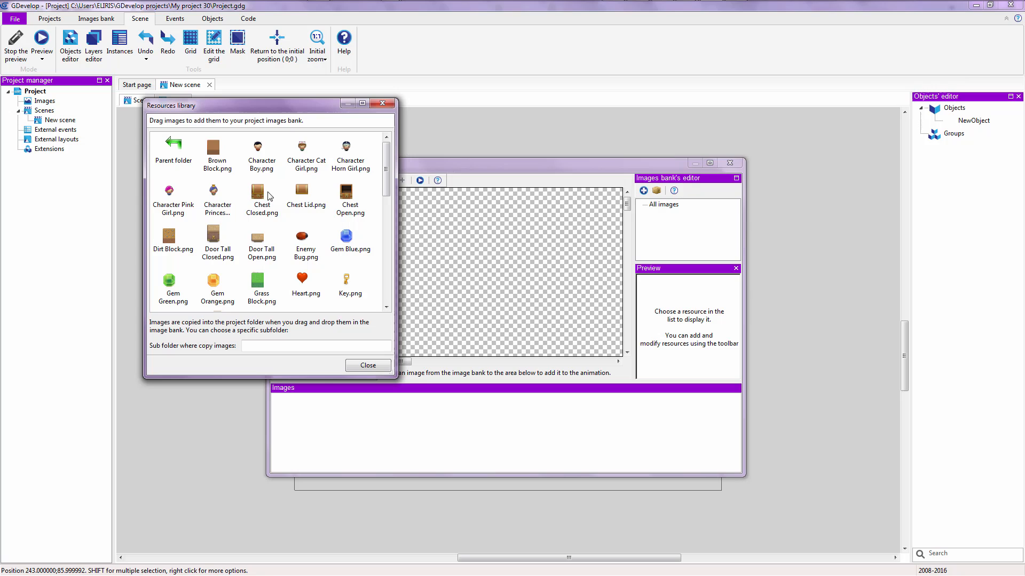
pyautogui.click(261, 155)
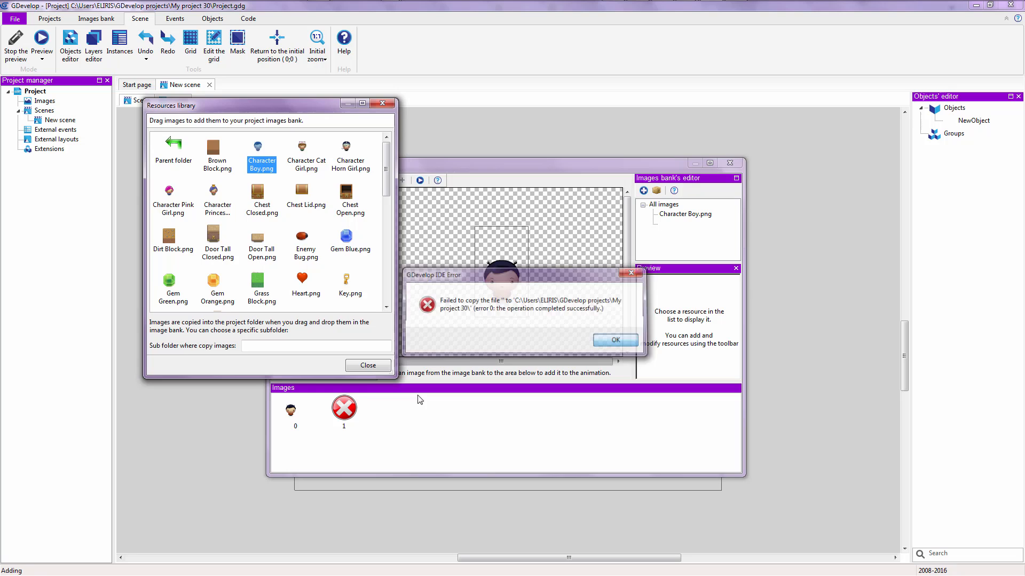
pyautogui.click(614, 340)
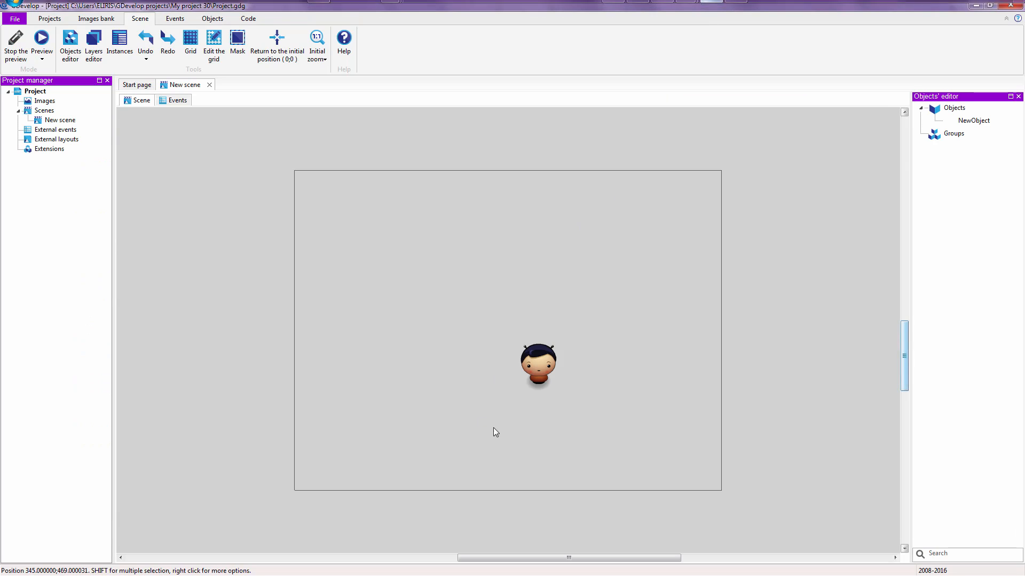
pyautogui.moveTo(538, 364); pyautogui.dragTo(506, 293)
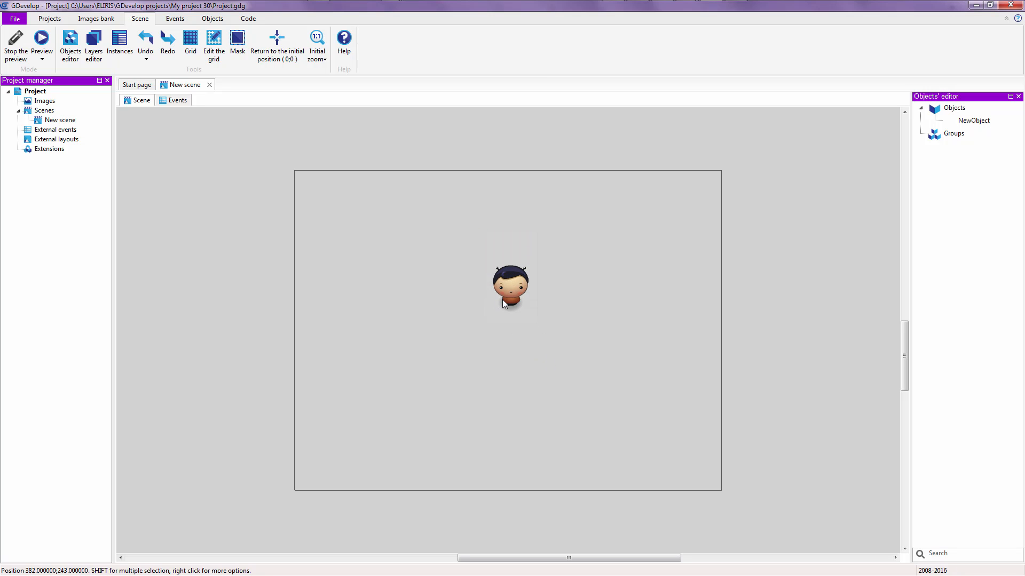
# Insert a text object reading 'This is scene 1 and I am Bee boy / Click me for scene 2'
pyautogui.rightClick(510, 294)
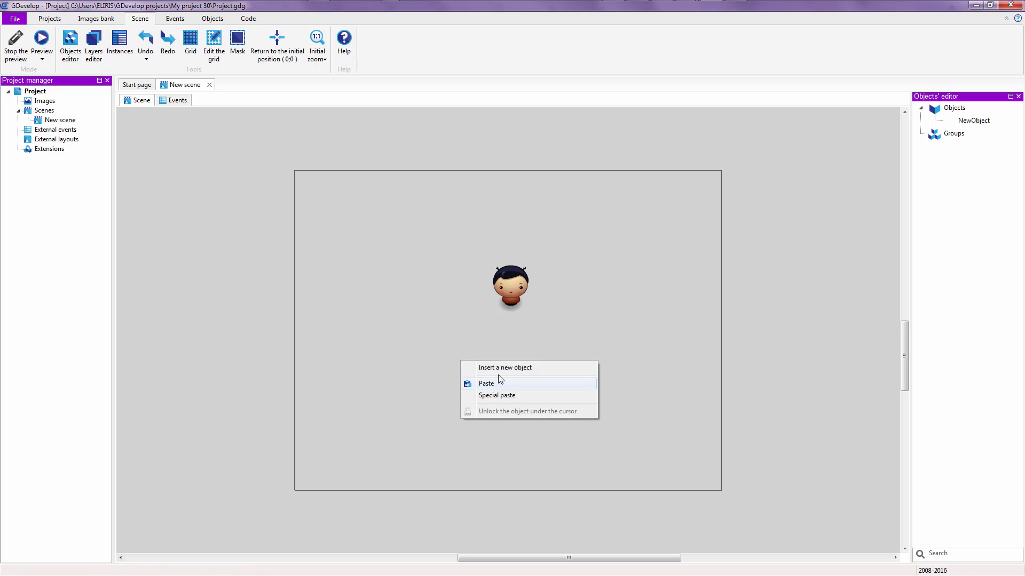
pyautogui.click(505, 367)
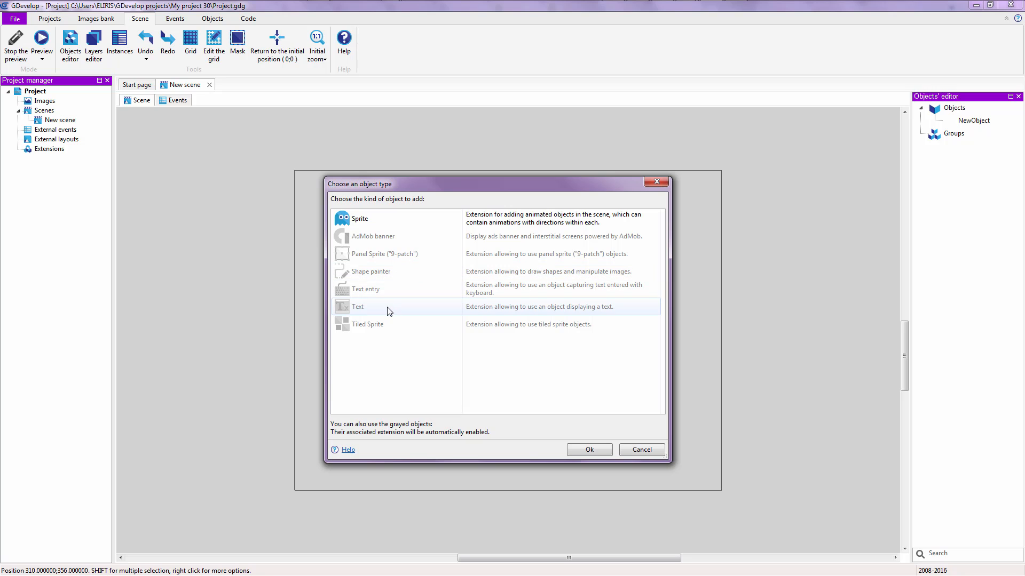
pyautogui.click(358, 306)
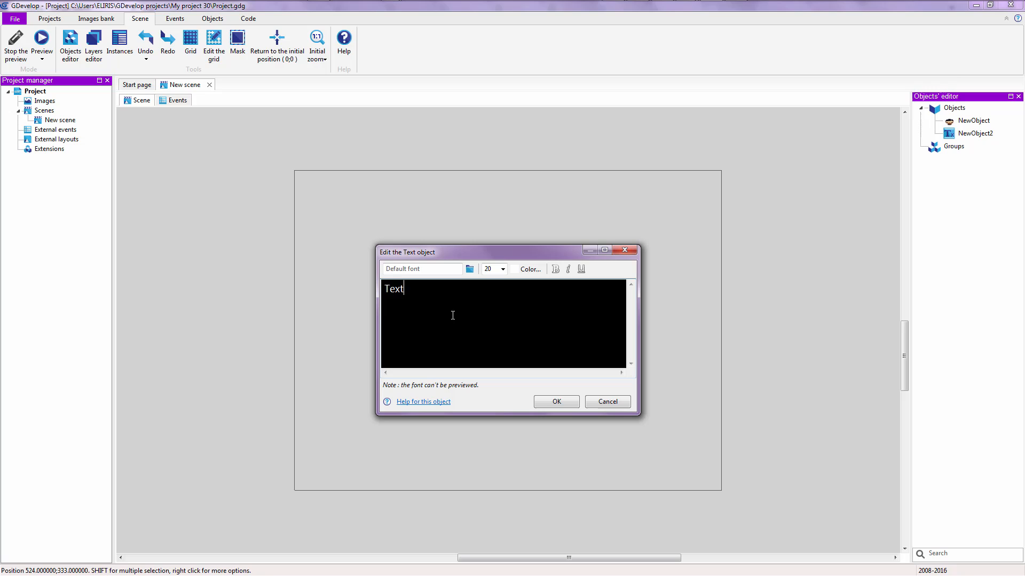
pyautogui.write('This is scene')
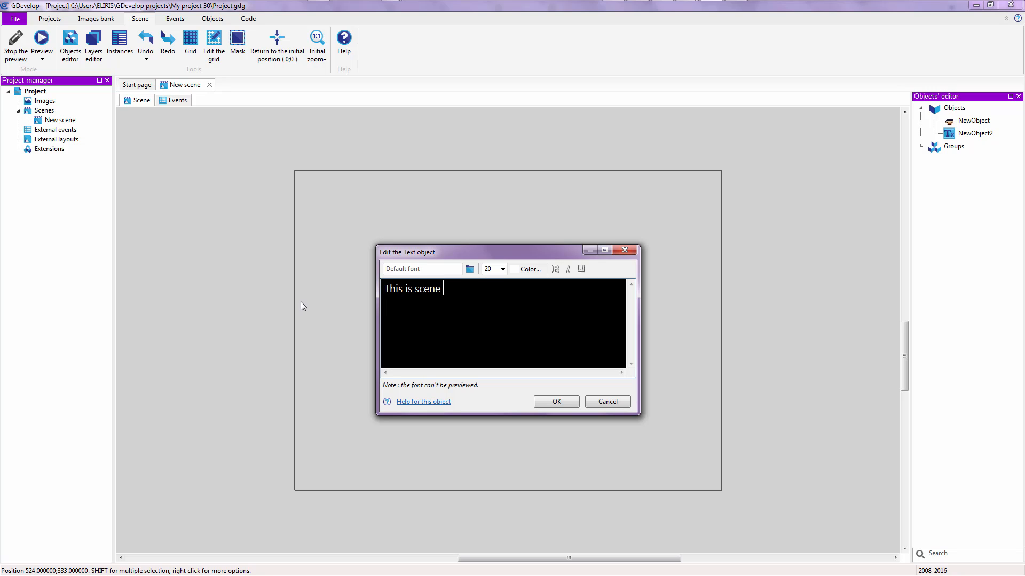
pyautogui.write('1 and')
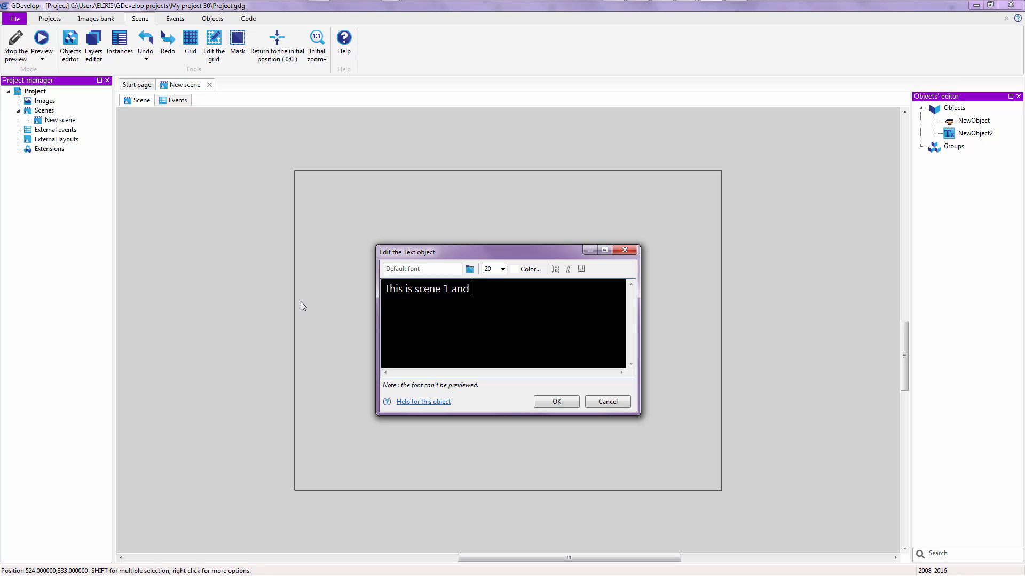
pyautogui.write('I am B')
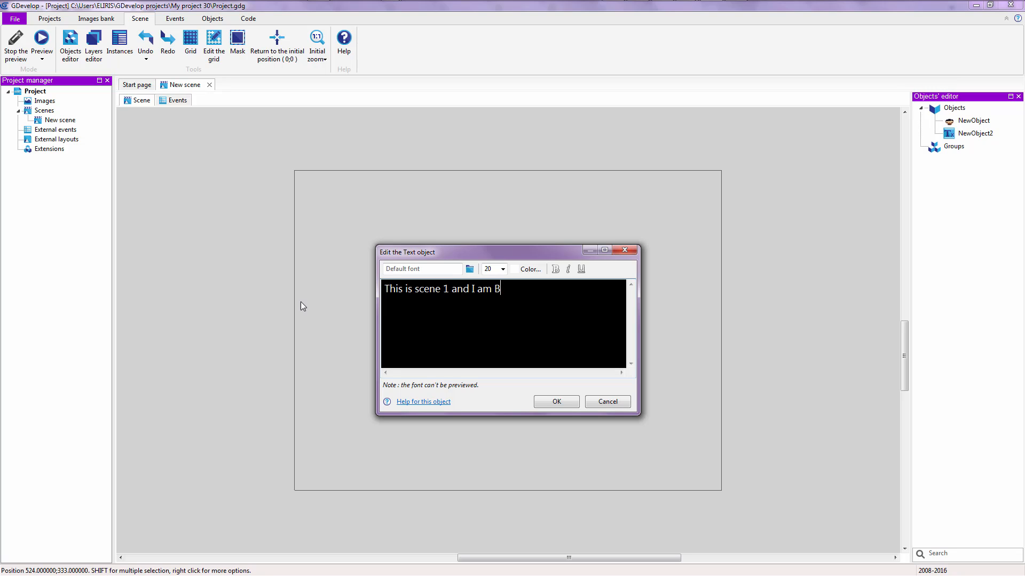
pyautogui.write('ee boy')
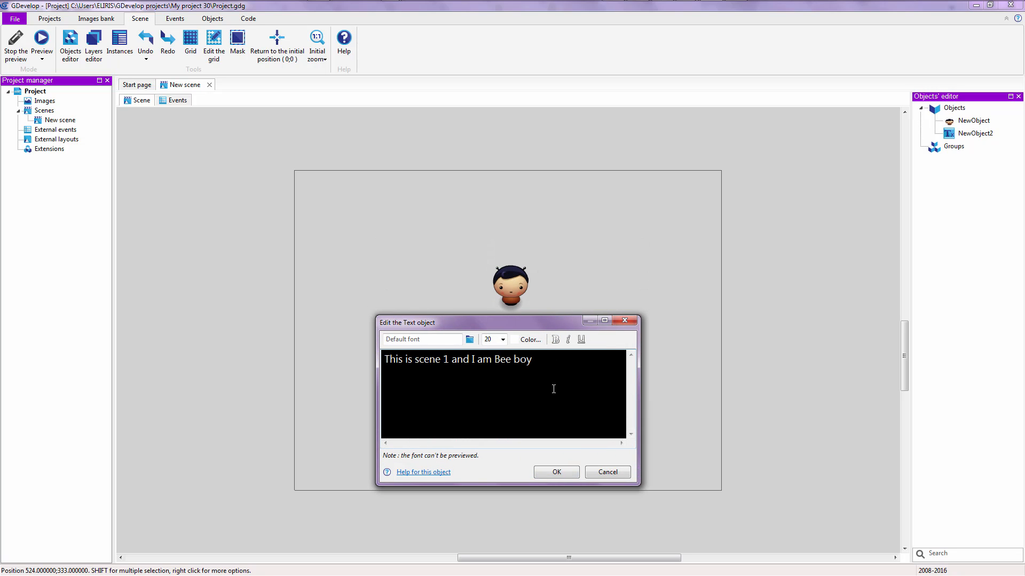
pyautogui.write('Cli')
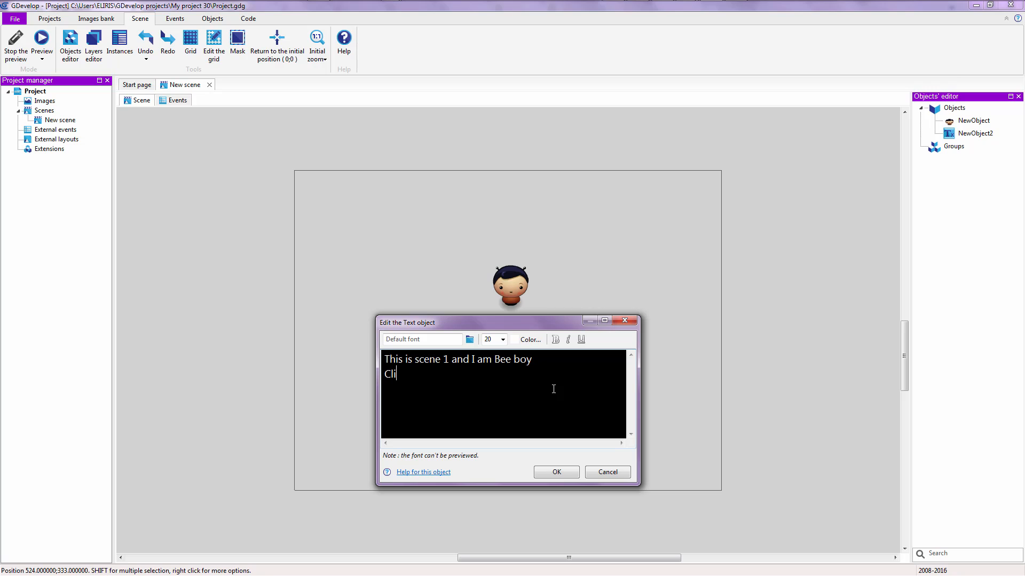
pyautogui.write('ck')
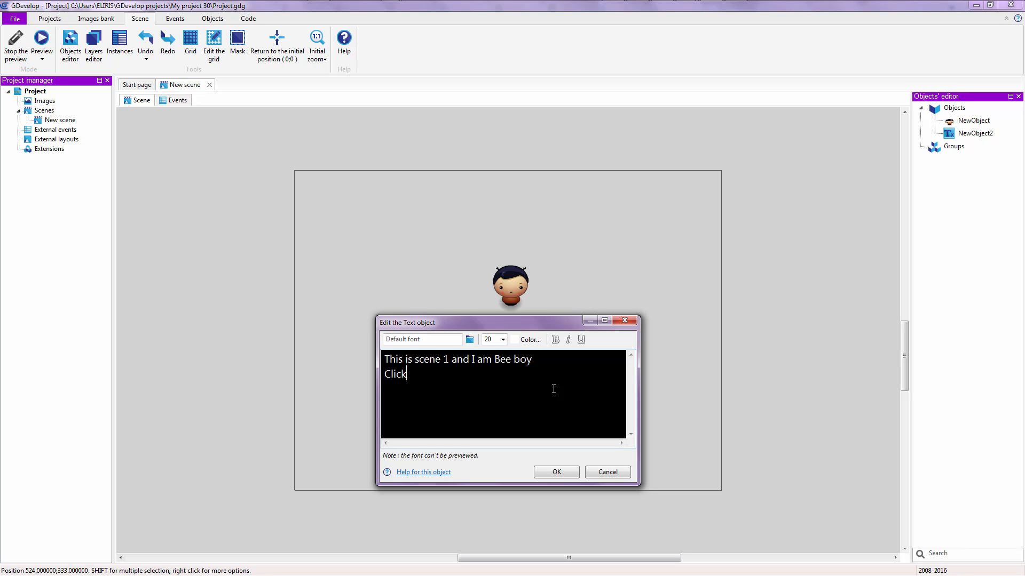
pyautogui.write('me for scene 2')
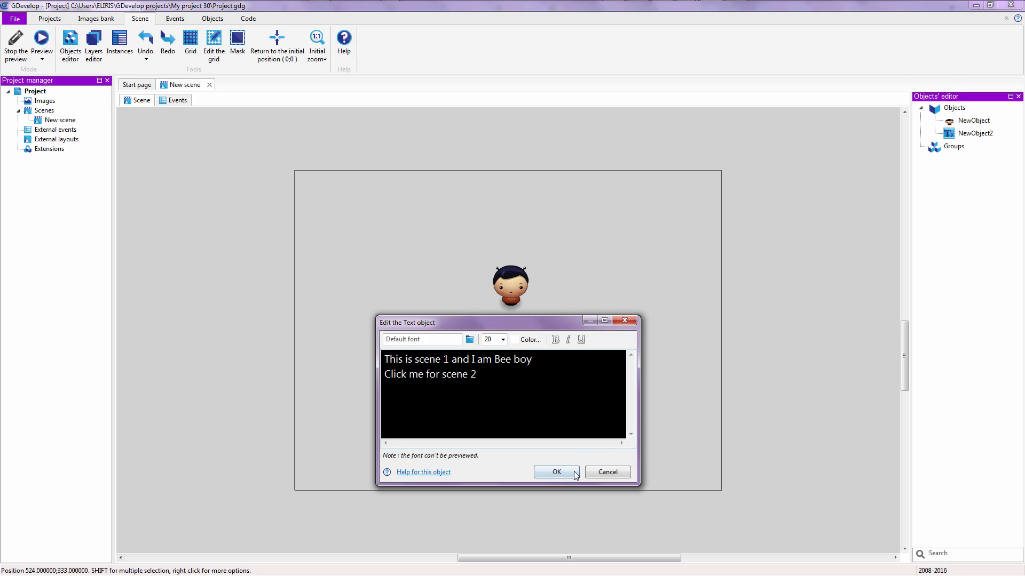
pyautogui.click(556, 472)
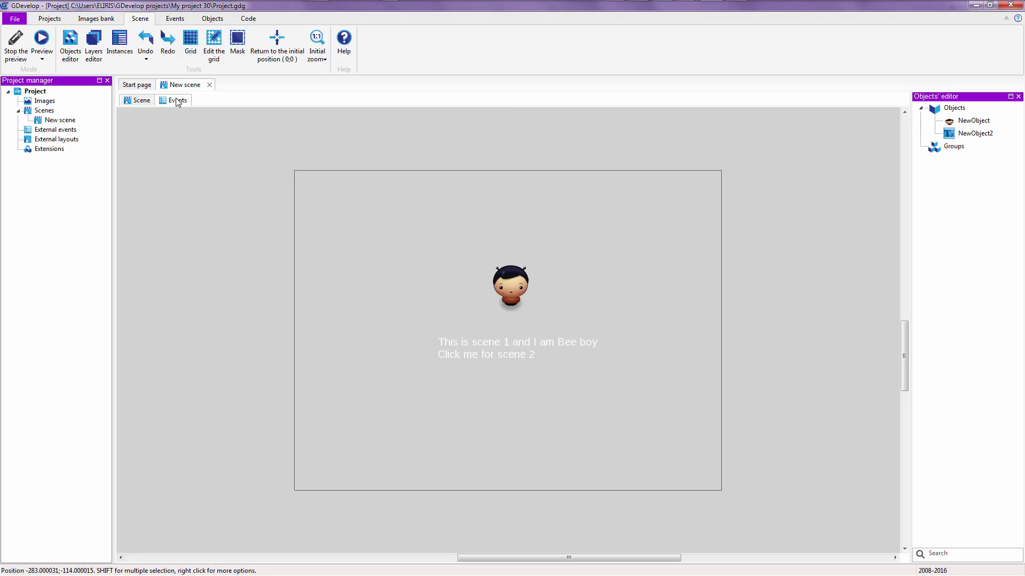
# Add a new event with the condition 'cursor is on NewObject'
pyautogui.click(177, 100)
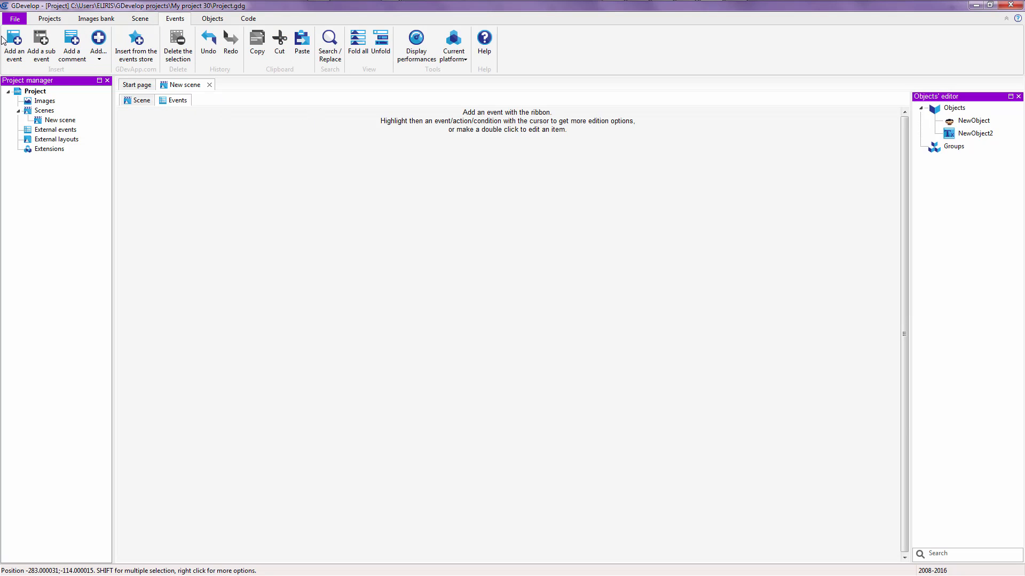
pyautogui.click(12, 44)
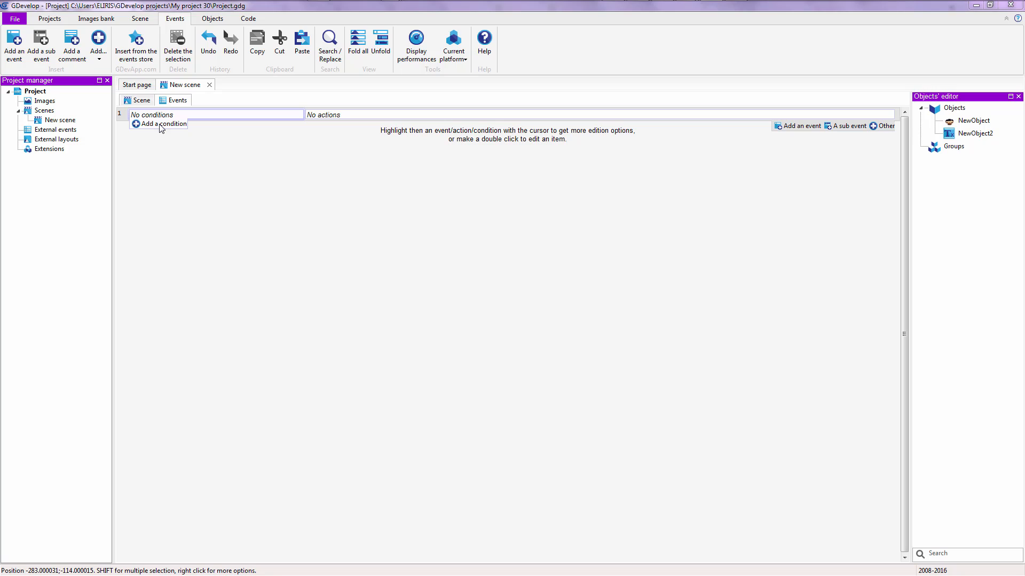
pyautogui.click(161, 124)
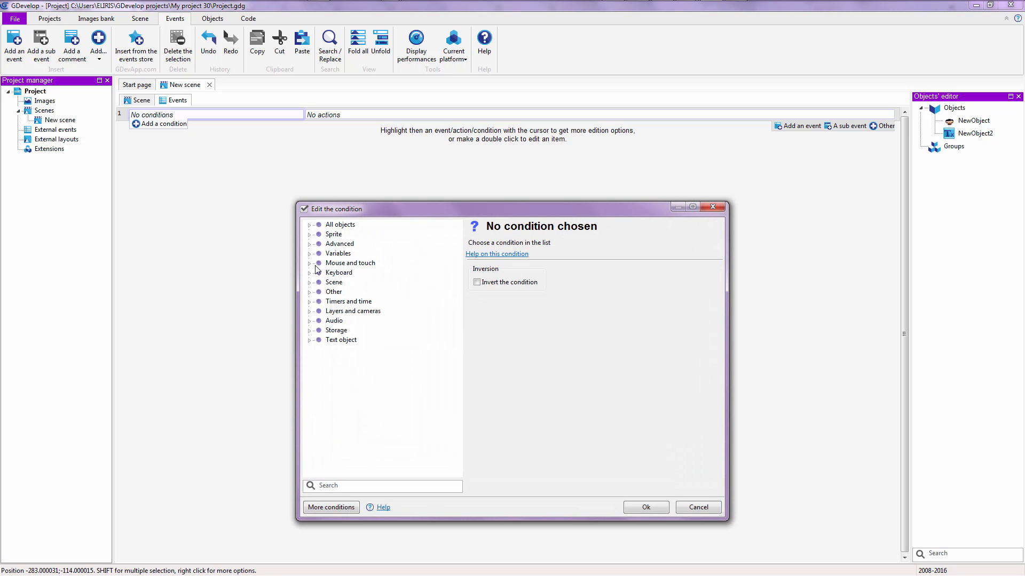
pyautogui.click(310, 263)
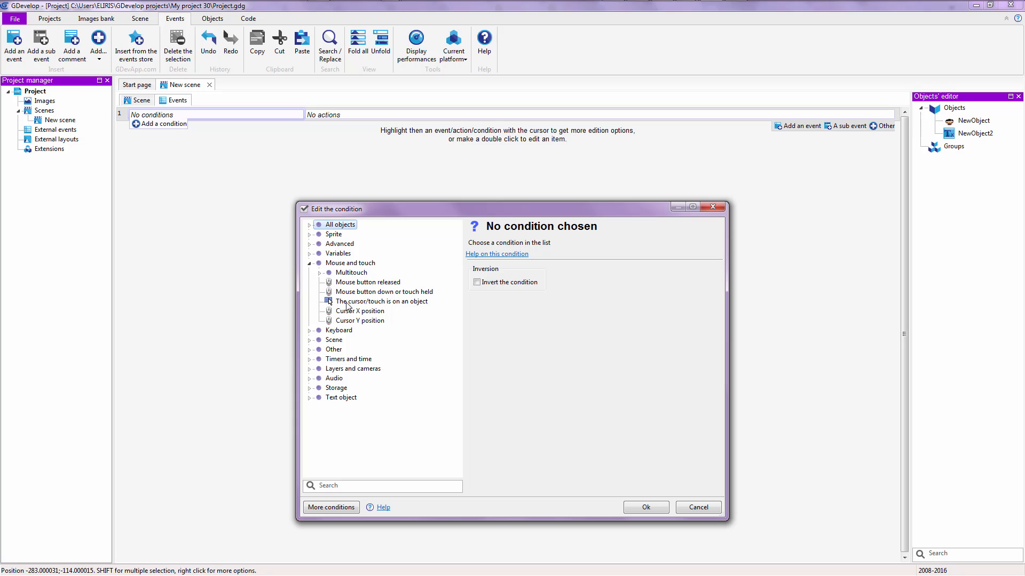
pyautogui.click(381, 301)
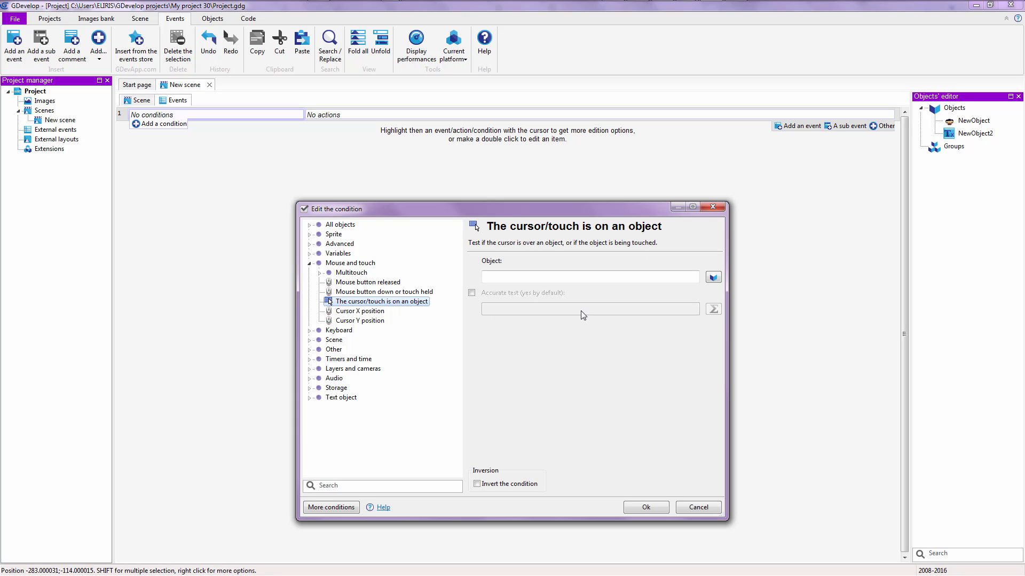
pyautogui.click(712, 276)
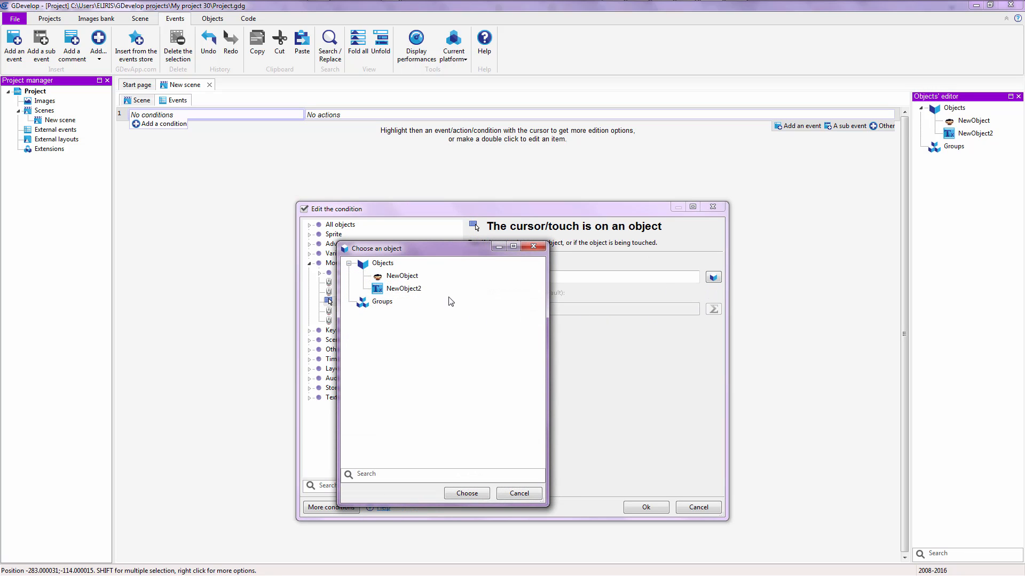
pyautogui.click(466, 493)
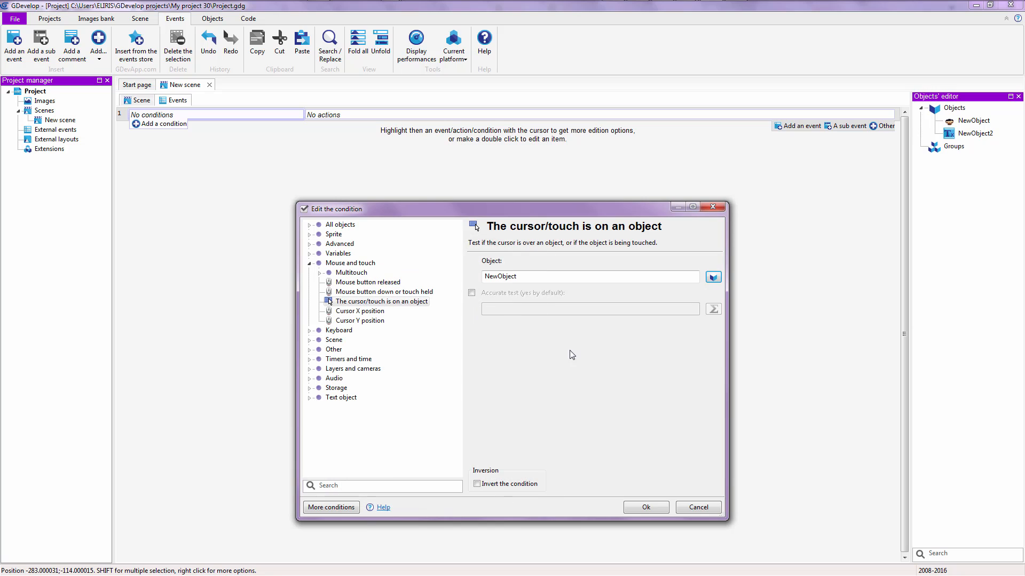
pyautogui.click(644, 507)
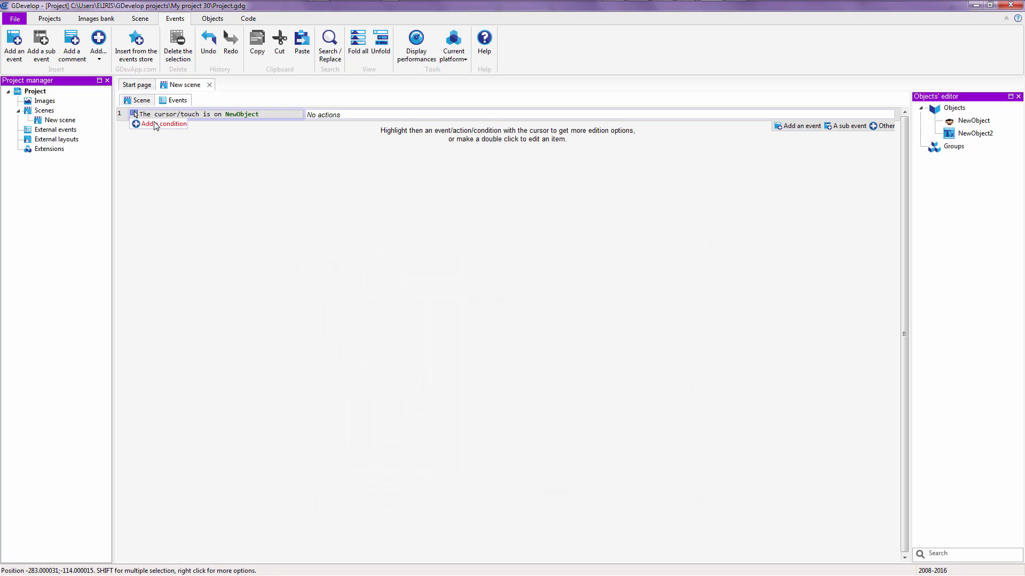
# Add a second condition: left mouse button released
pyautogui.click(162, 124)
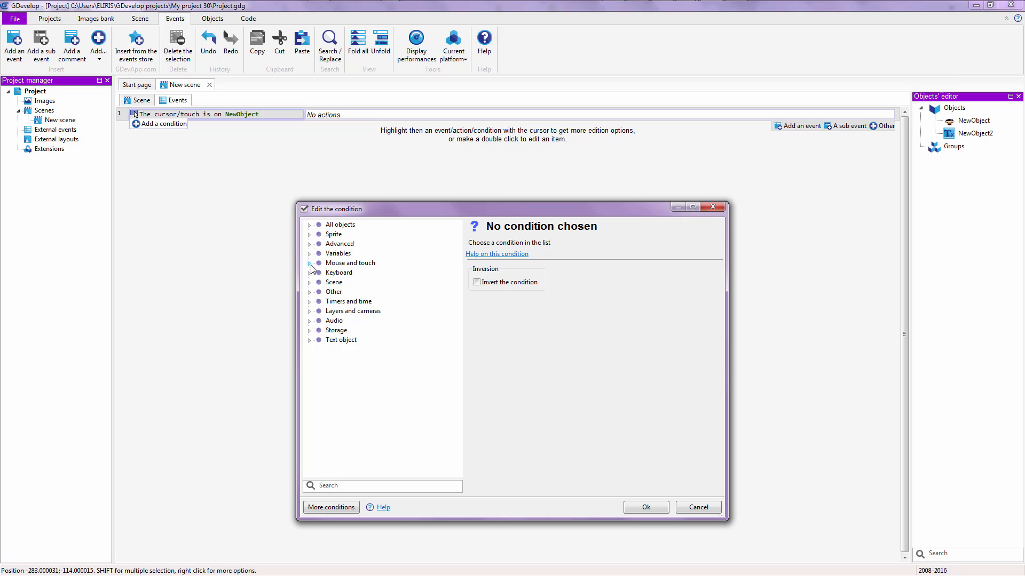
pyautogui.click(310, 263)
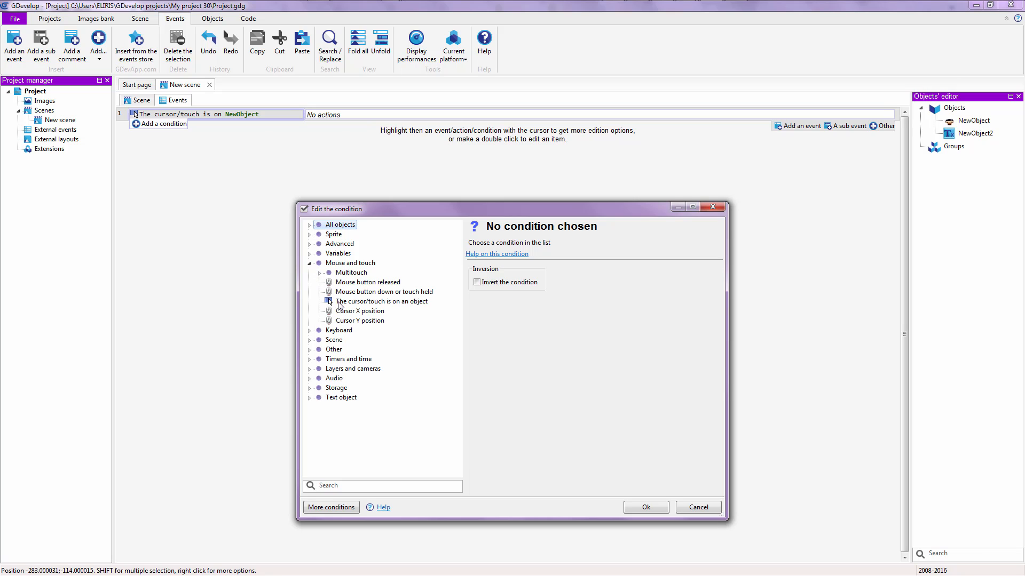
pyautogui.click(367, 282)
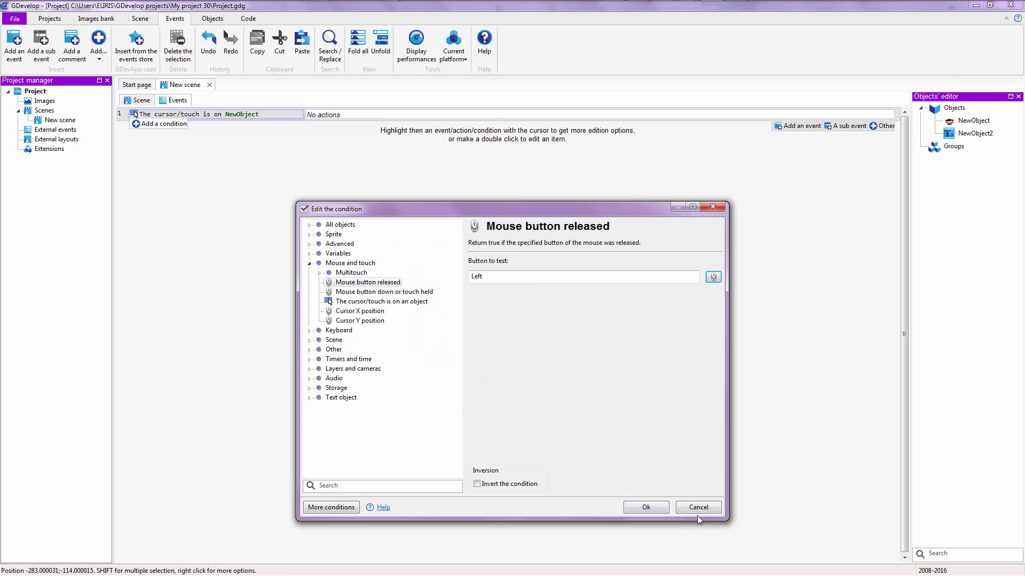
pyautogui.click(644, 508)
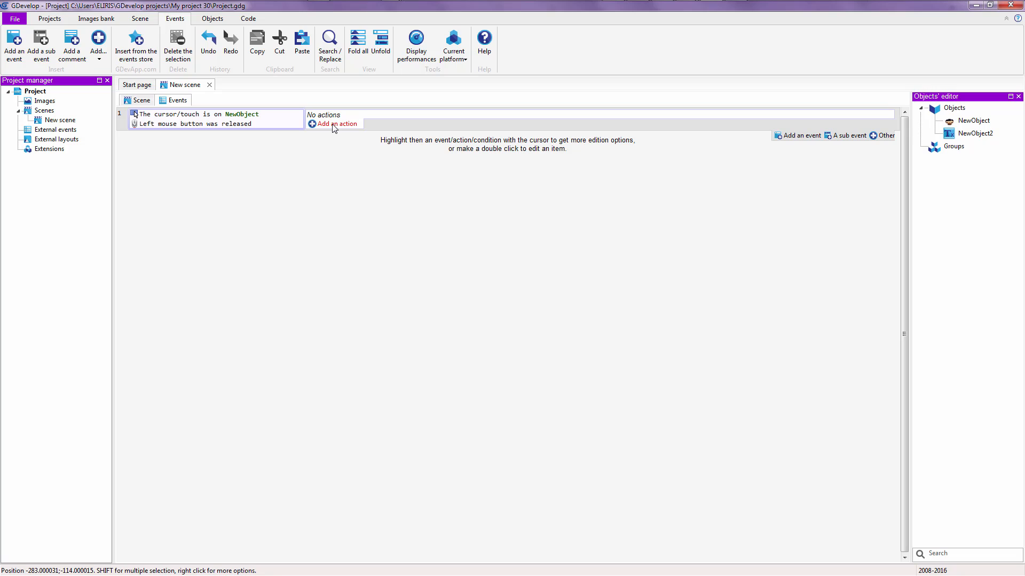
# Add a 'Change the scene' action to the event, targeting Scene2
pyautogui.click(338, 123)
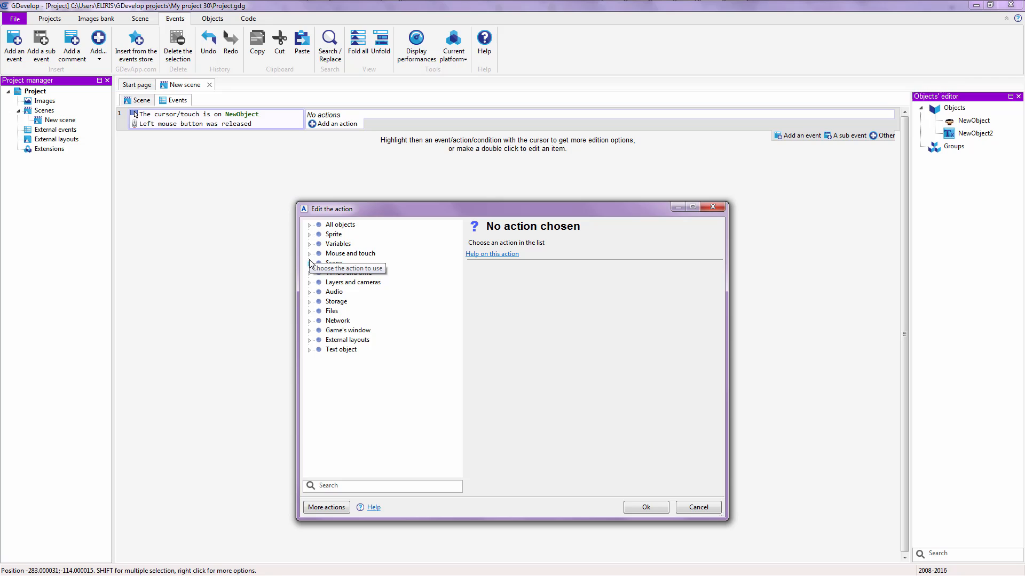
pyautogui.click(310, 263)
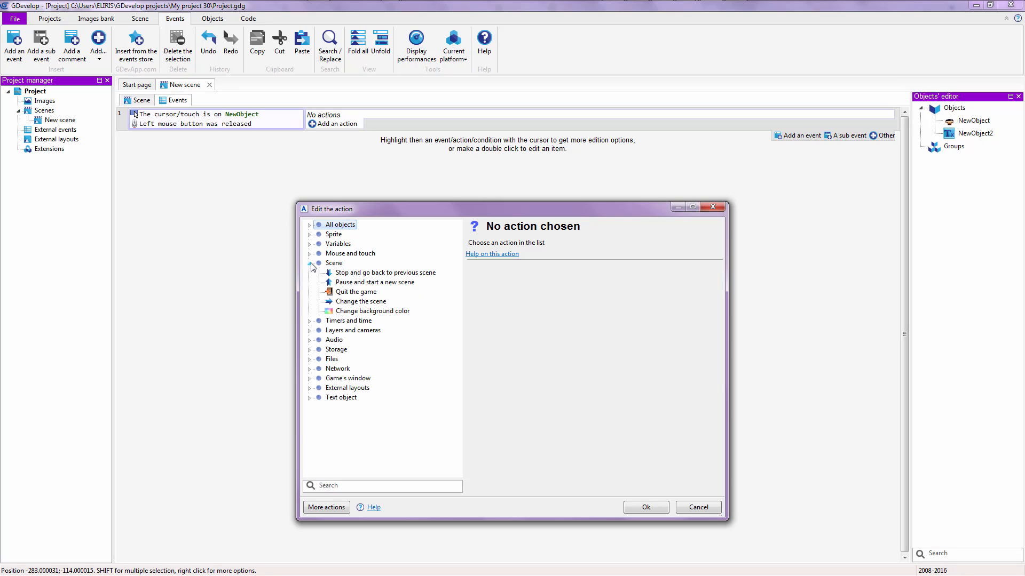
pyautogui.click(359, 301)
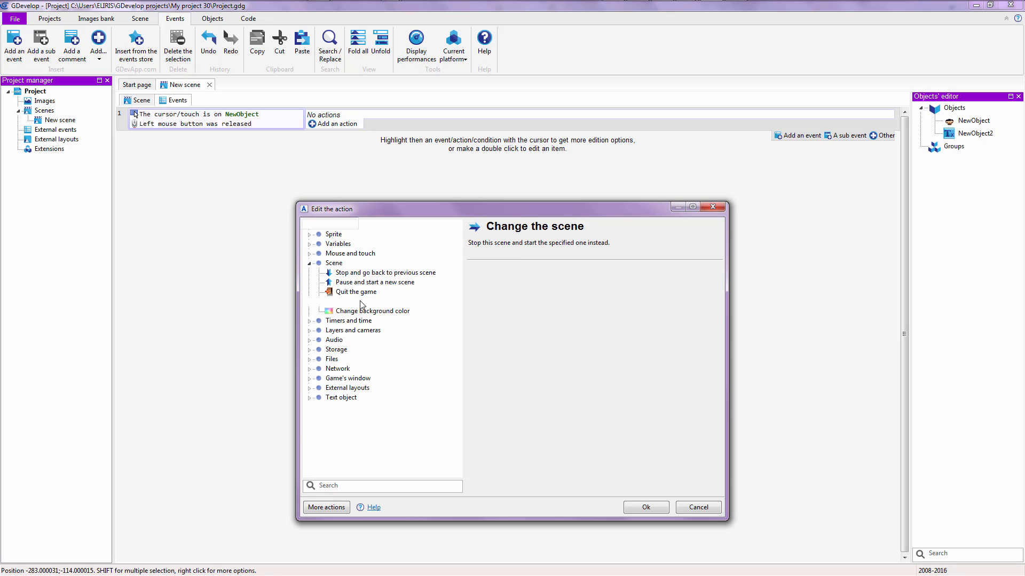
pyautogui.click(372, 310)
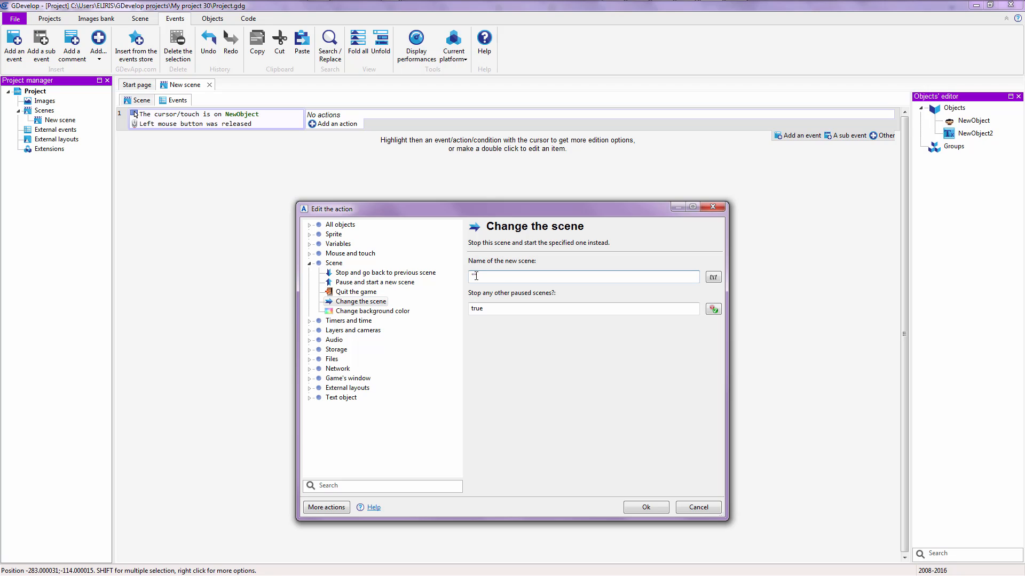
pyautogui.write('Scem')
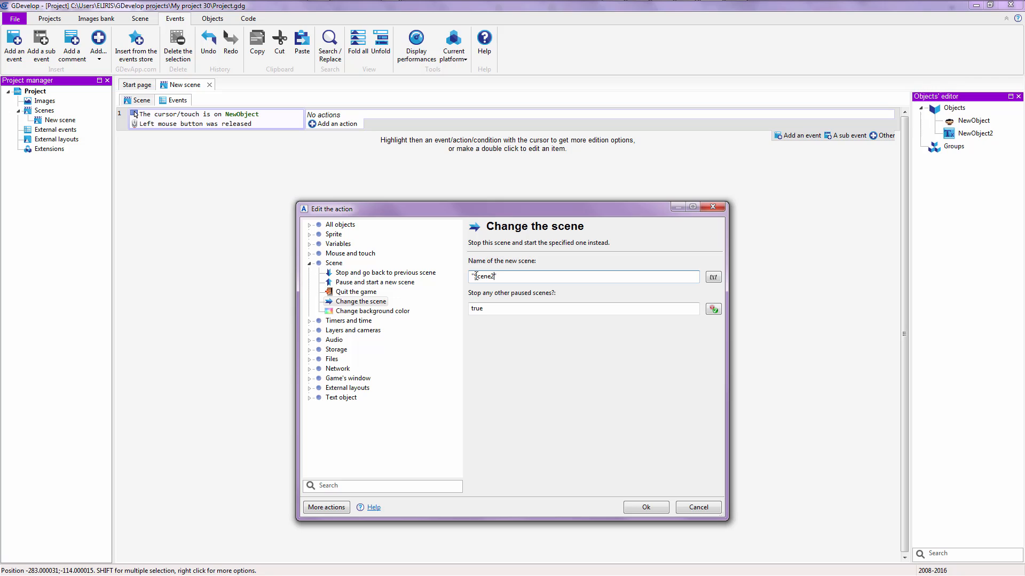
pyautogui.click(644, 507)
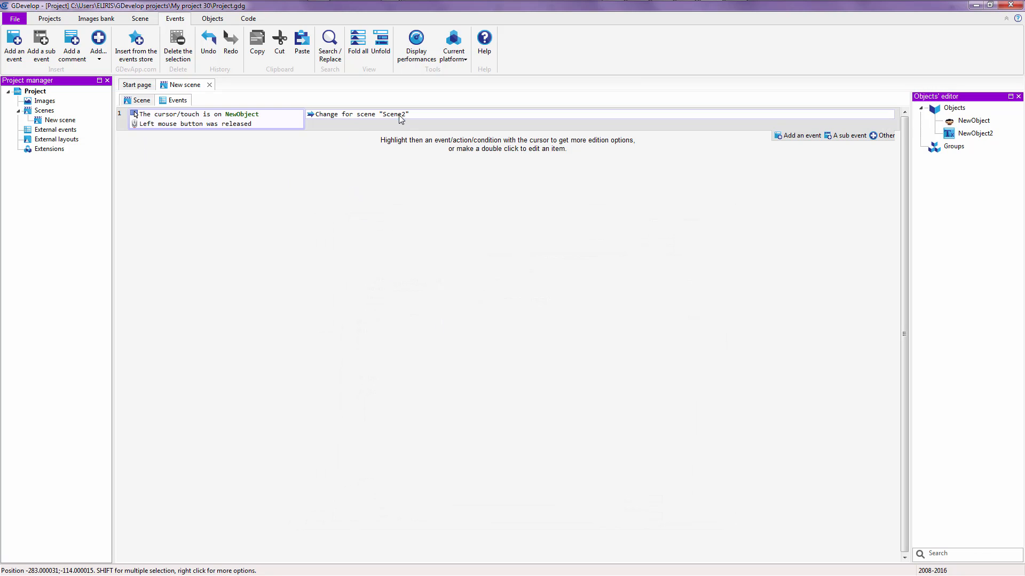
pyautogui.click(393, 114)
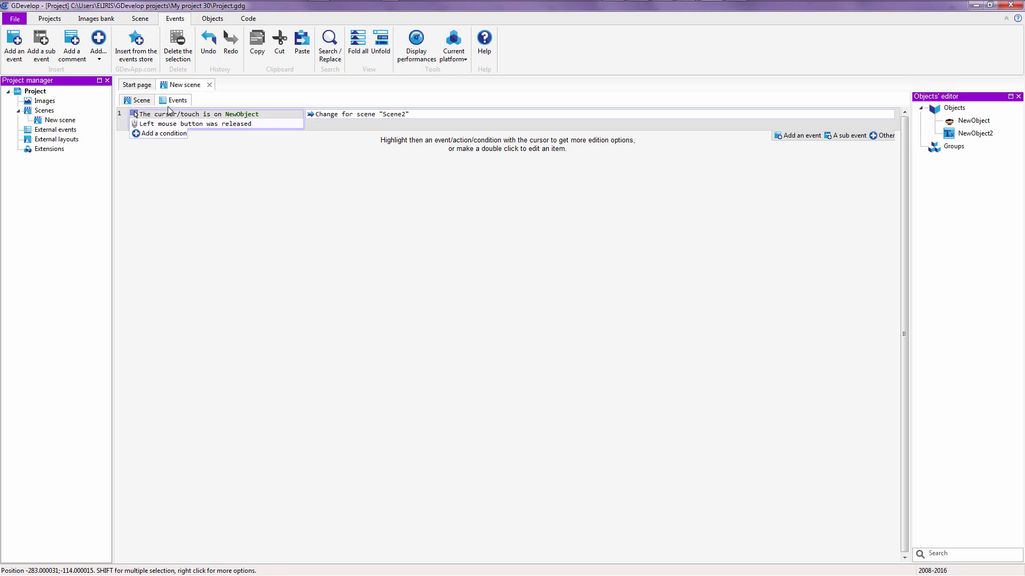
# Rename the default scene to Scene1 in the project manager
pyautogui.click(141, 100)
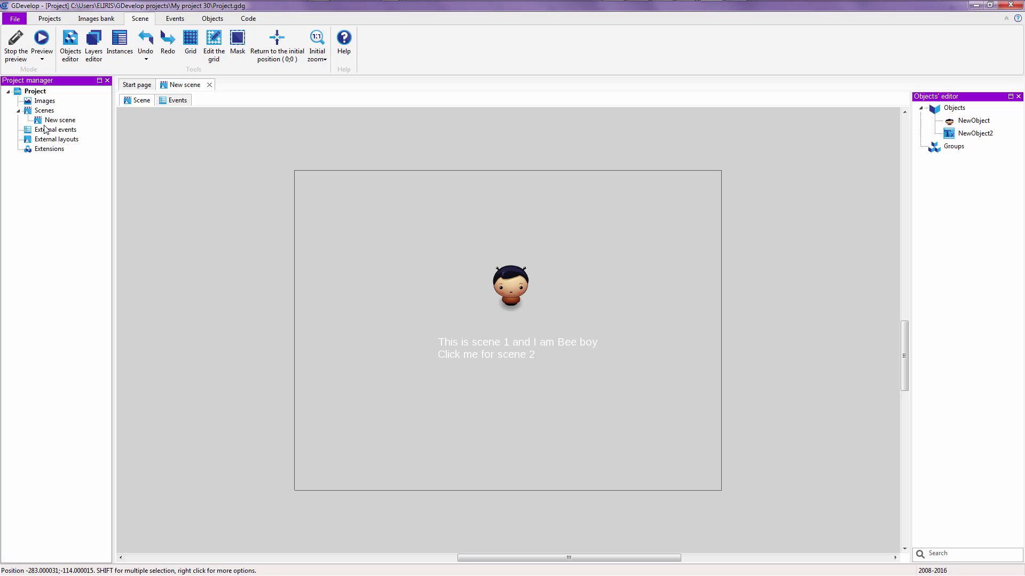
pyautogui.click(49, 17)
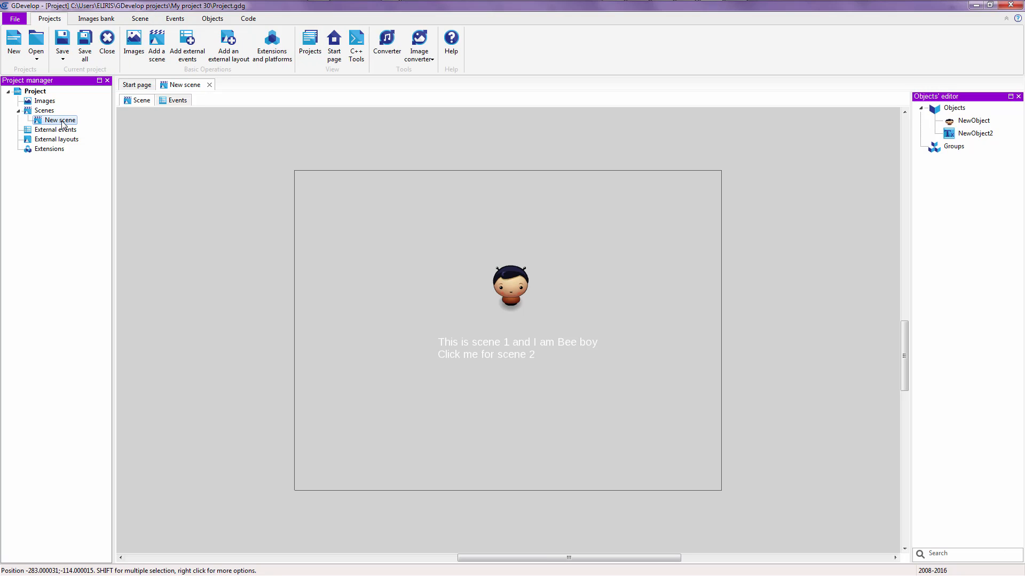
pyautogui.doubleClick(59, 120)
pyautogui.write('Scene1')
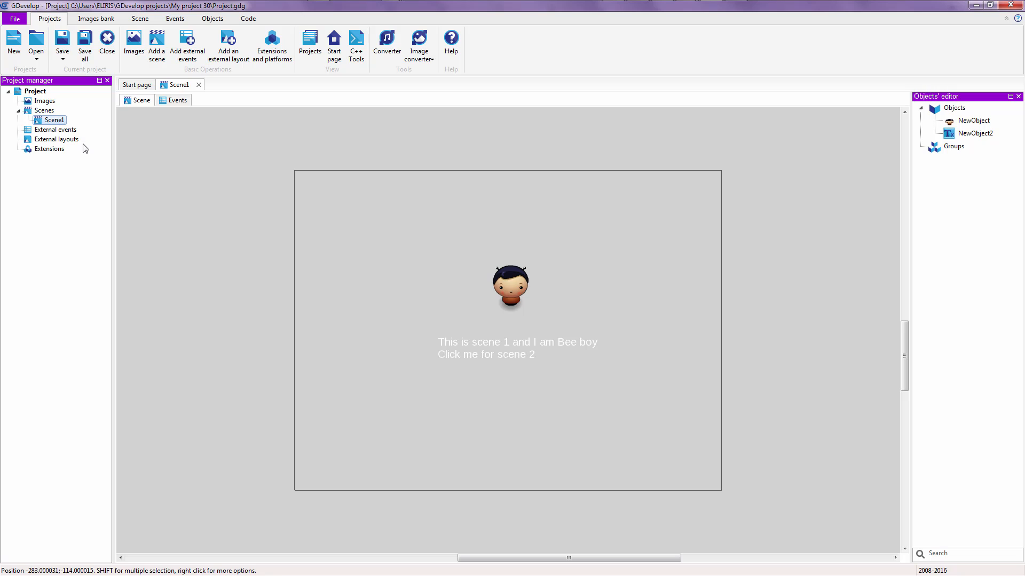
pyautogui.moveTo(111, 143)
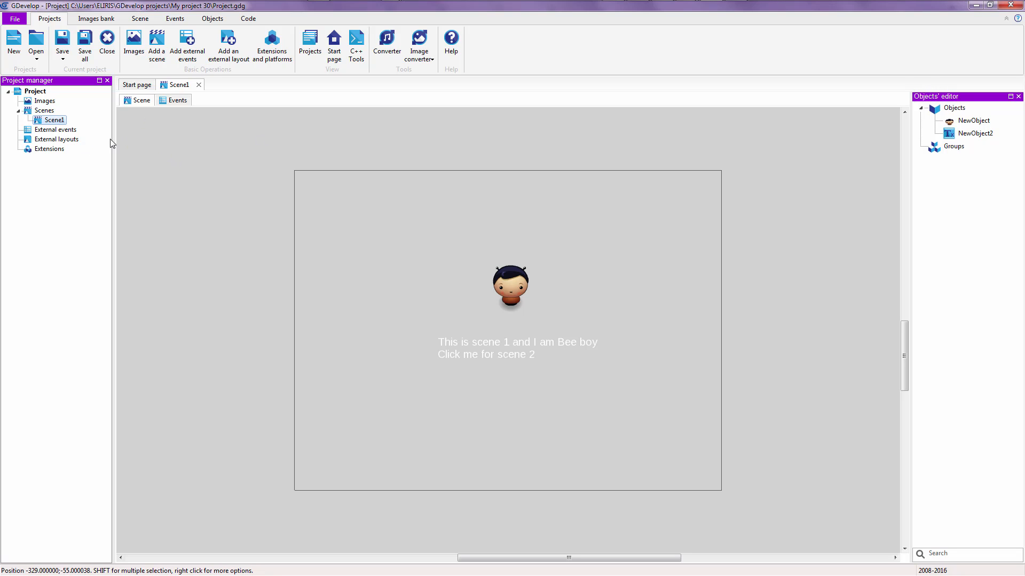
# Duplicate Scene1, name the copy Scene2, and open it for editing
pyautogui.rightClick(54, 120)
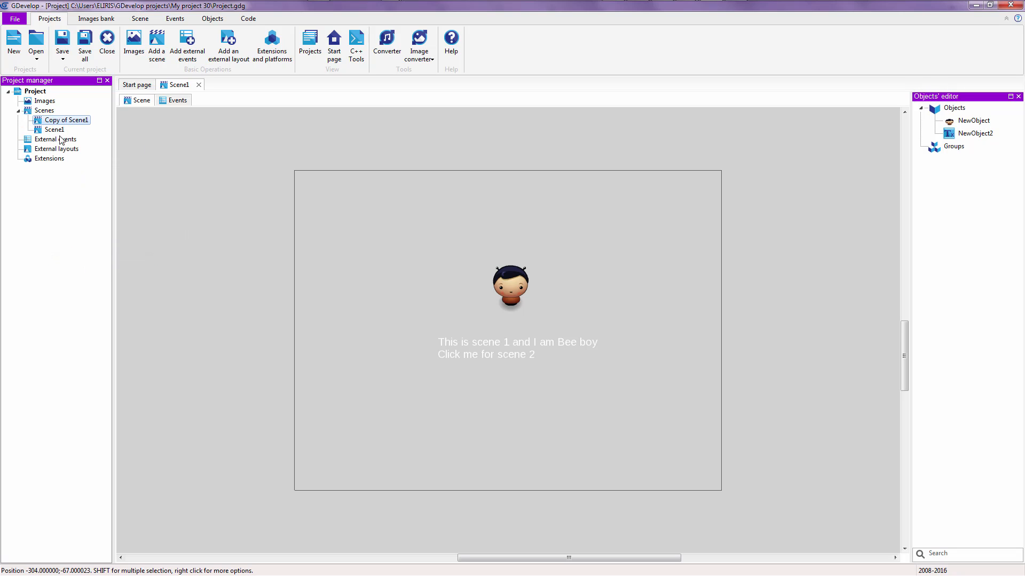
pyautogui.doubleClick(64, 119)
pyautogui.write('Scene2')
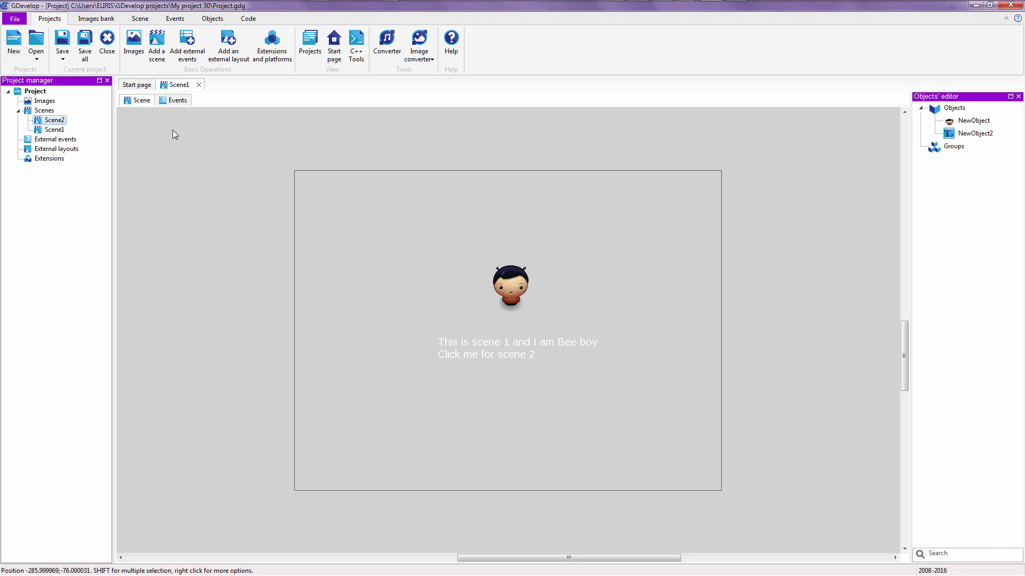
pyautogui.click(140, 18)
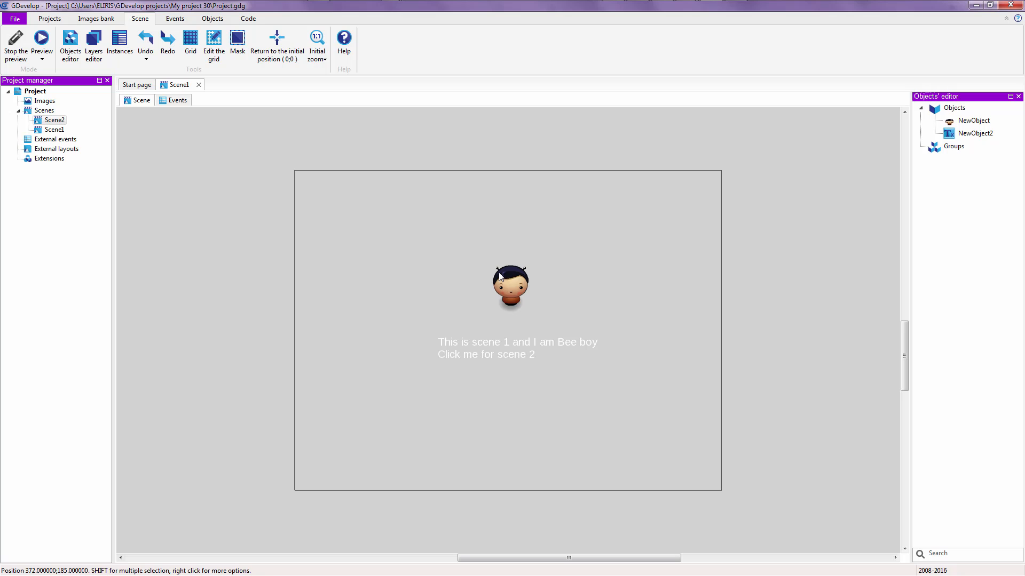
pyautogui.doubleClick(55, 120)
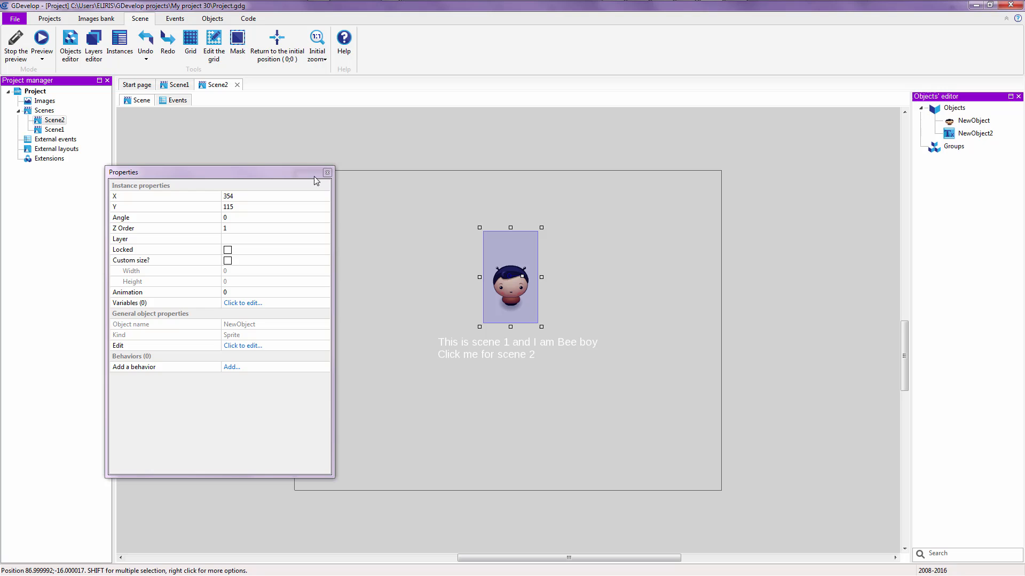
# Add the Character Cat Girl image to Scene2's NewObject sprite, dismissing the duplicate-name error
pyautogui.click(242, 346)
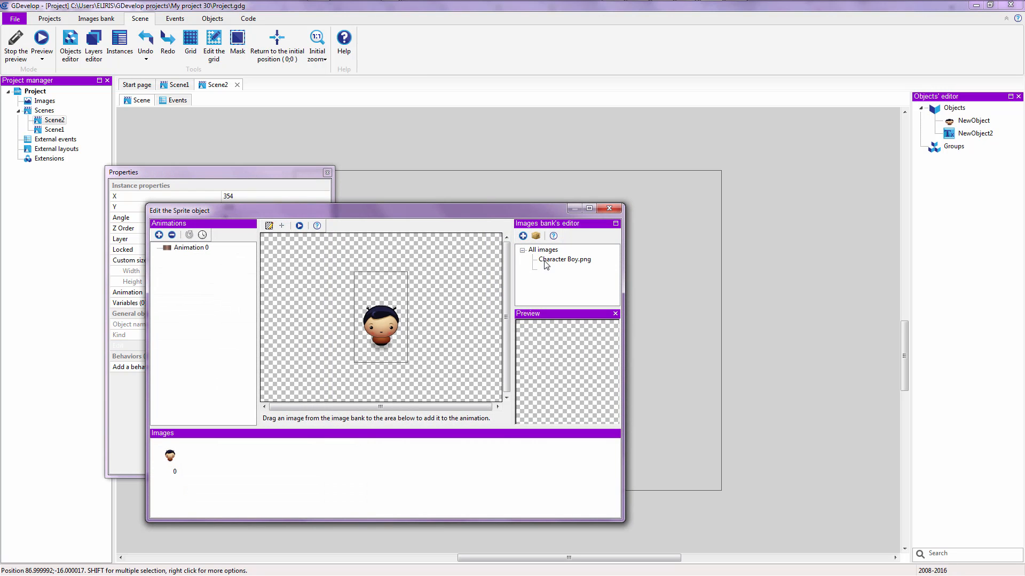
pyautogui.click(522, 236)
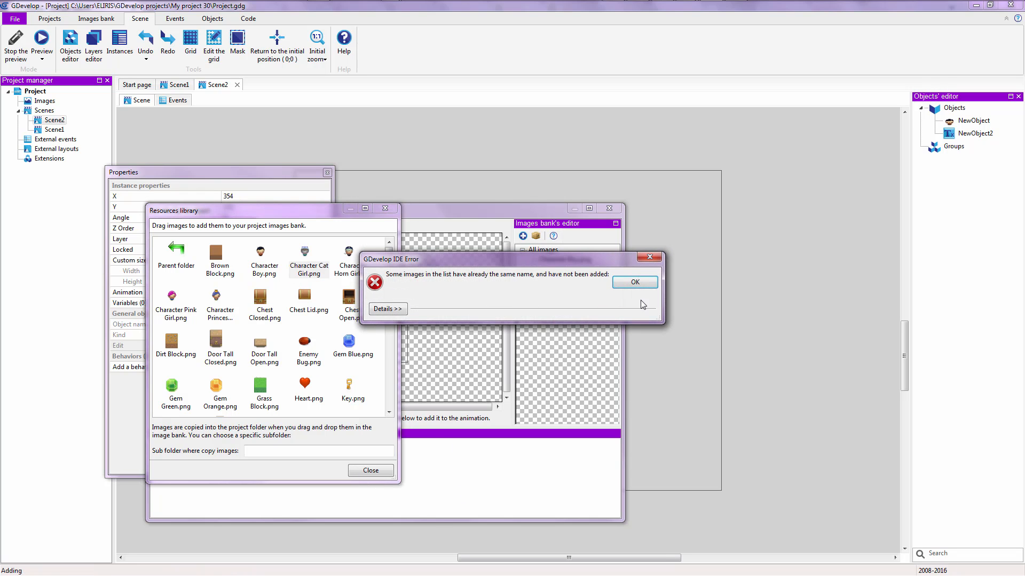
pyautogui.click(633, 281)
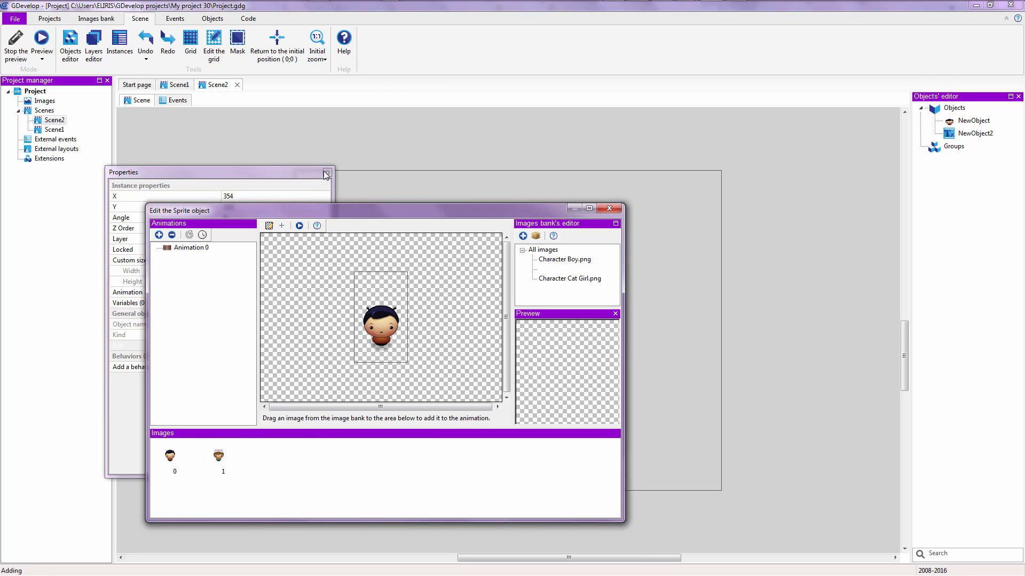
pyautogui.click(218, 456)
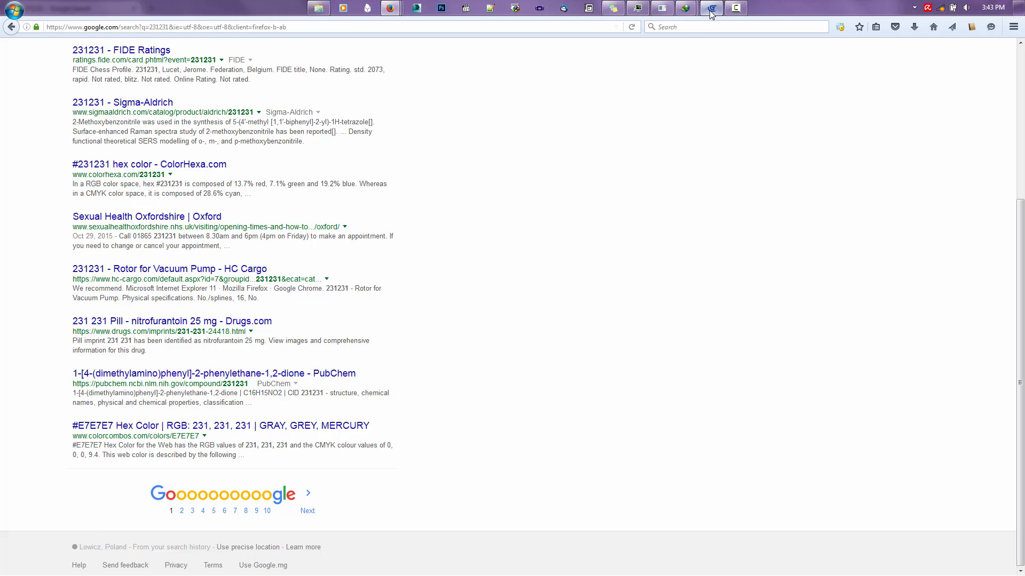
# Edit Scene2's caption to 'This is scene 2 and I am Cat Girl / Click me for scene 1'
pyautogui.click(710, 7)
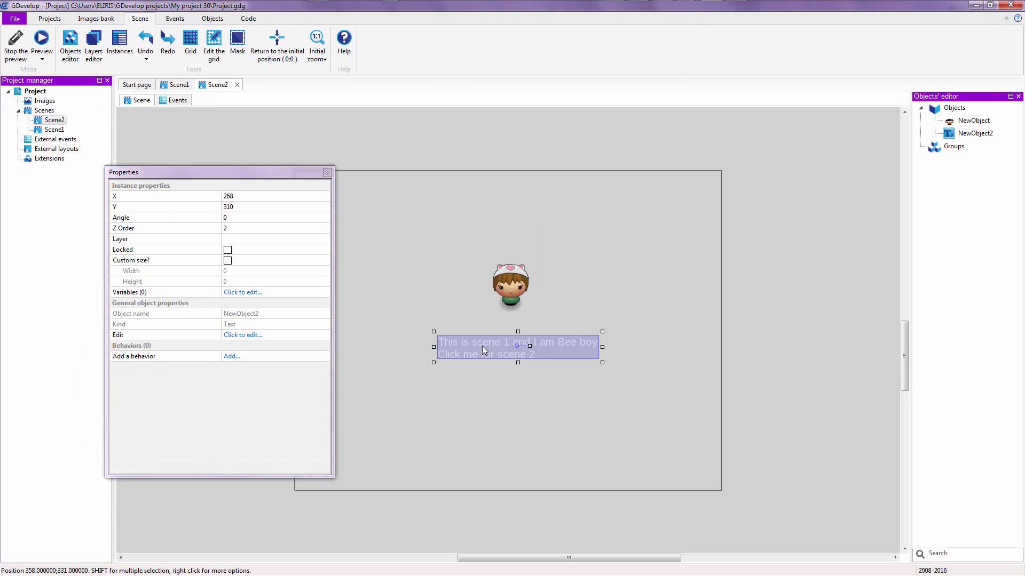
pyautogui.moveTo(253, 341)
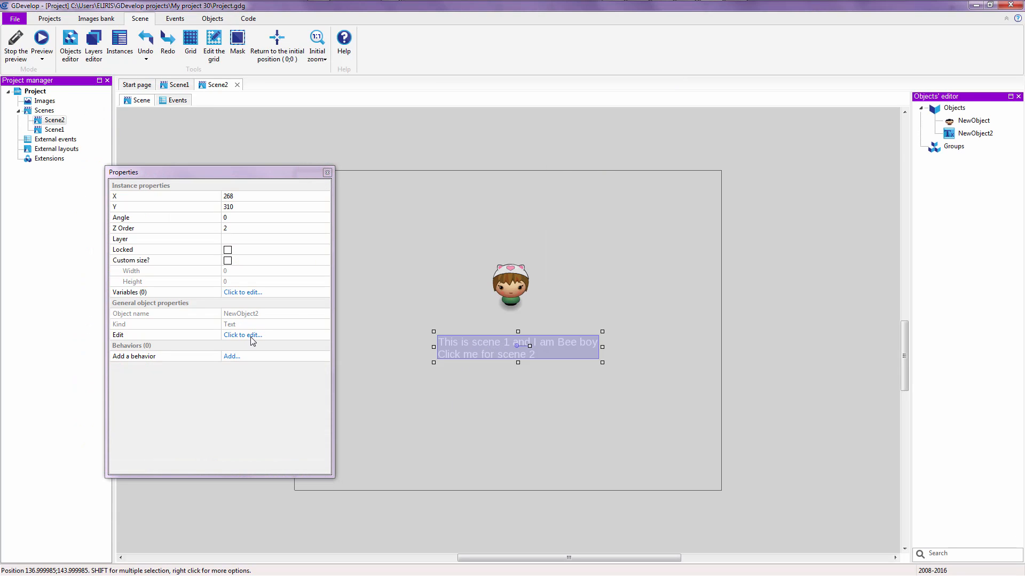
pyautogui.click(242, 334)
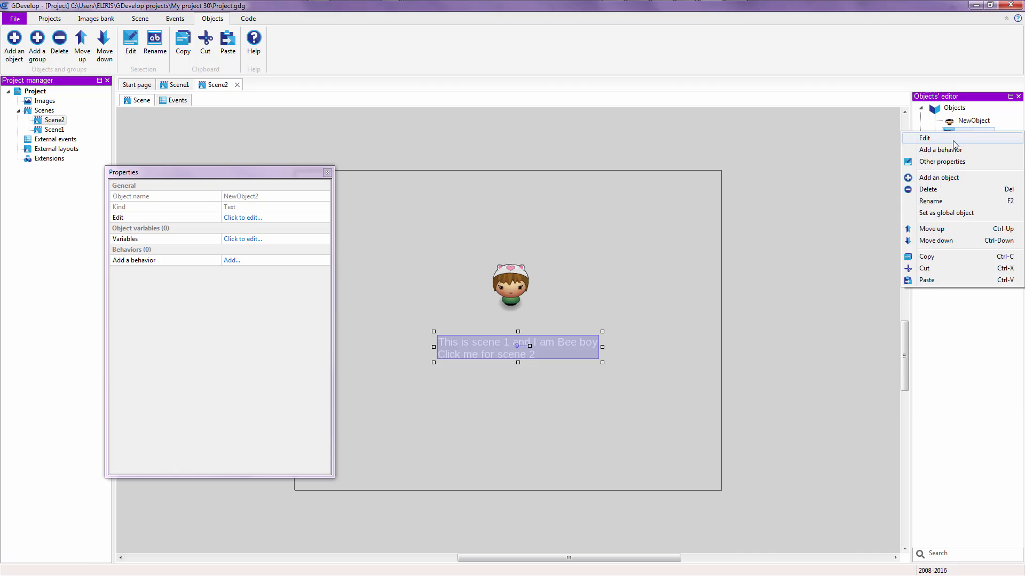
pyautogui.click(924, 138)
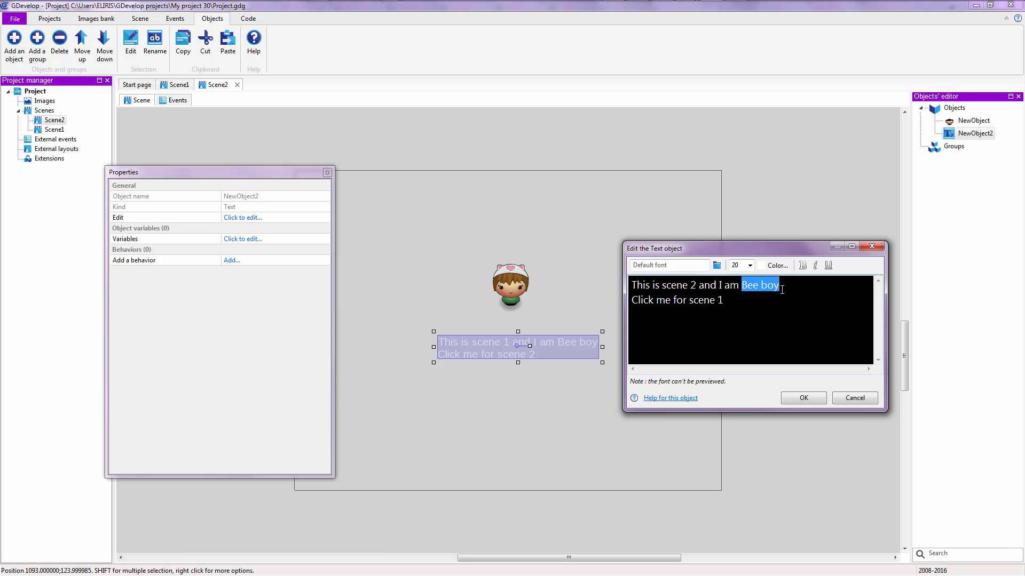
pyautogui.write('Cat')
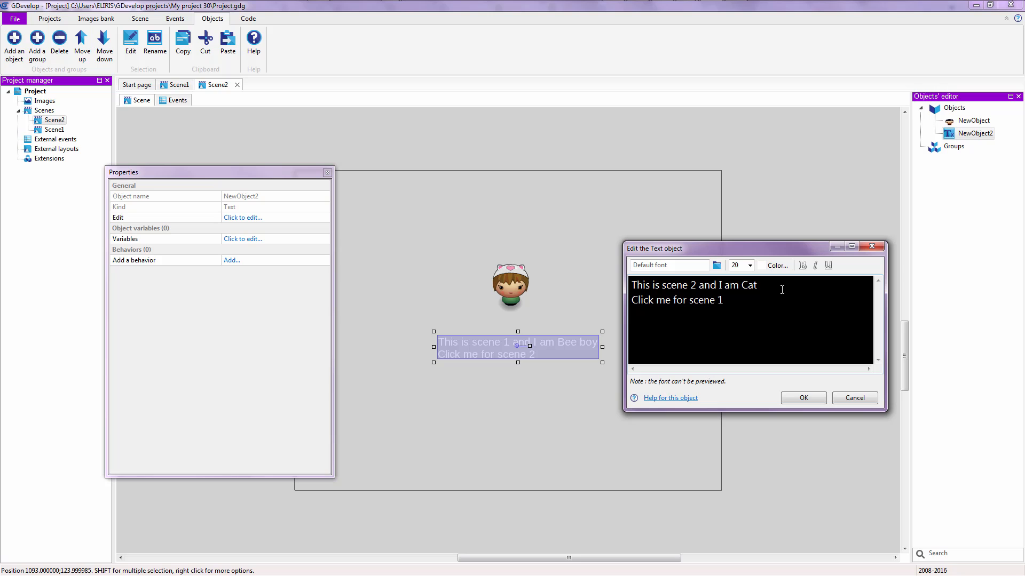
pyautogui.write('Girl')
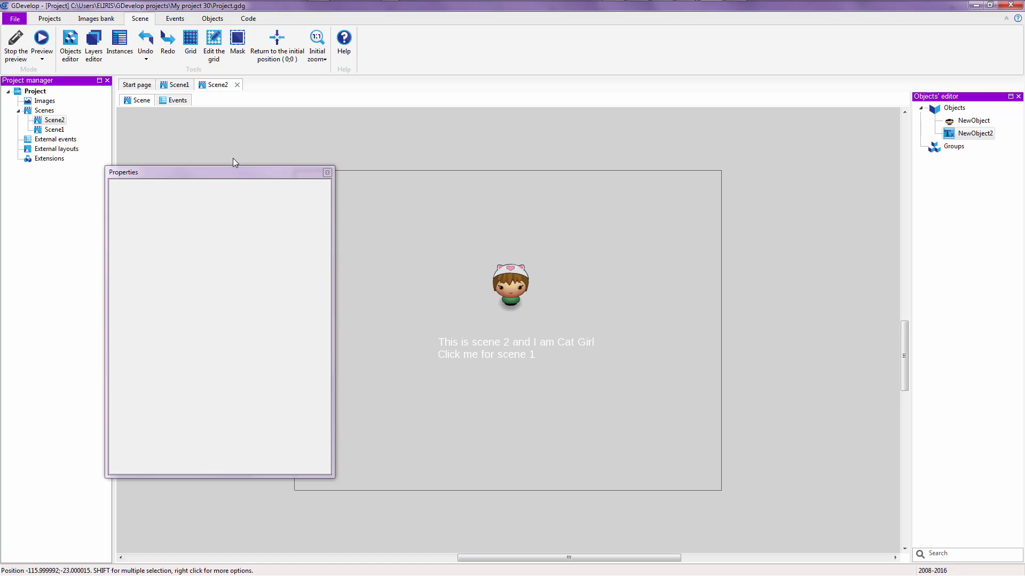
pyautogui.click(327, 172)
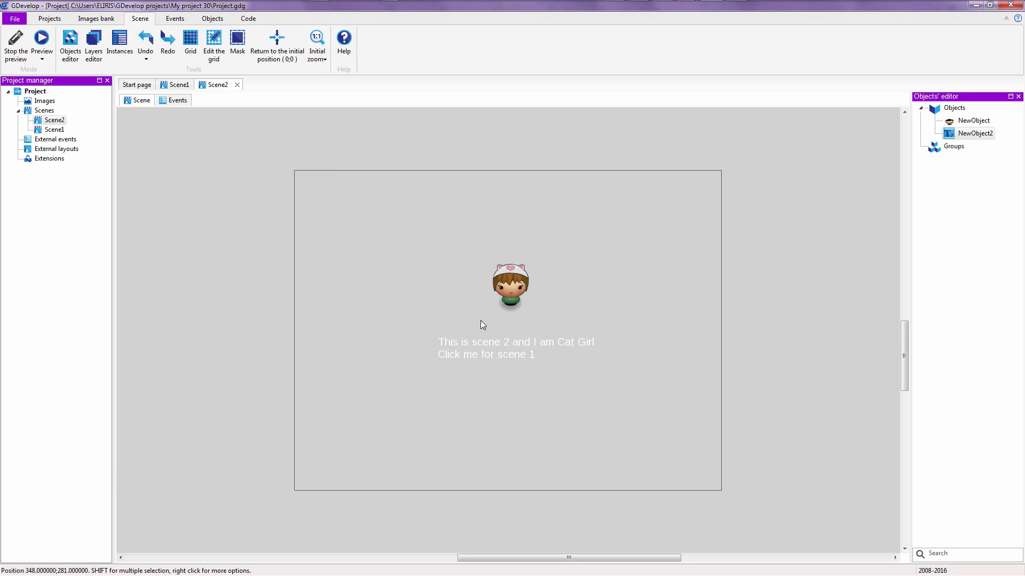
pyautogui.moveTo(195, 82)
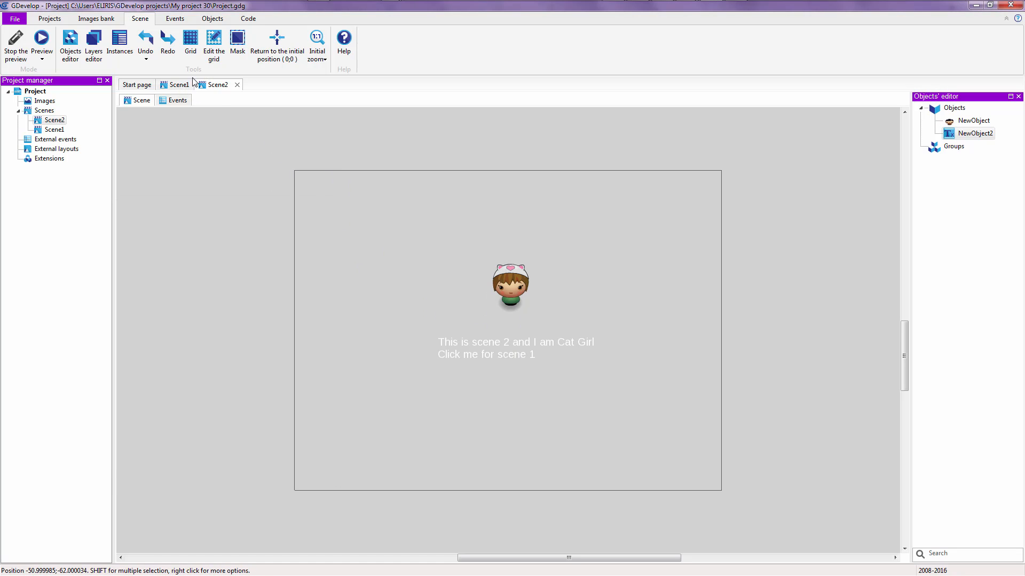
# Preview Scene1 in Firefox and click Bee boy to switch to Cat Girl's scene
pyautogui.click(178, 84)
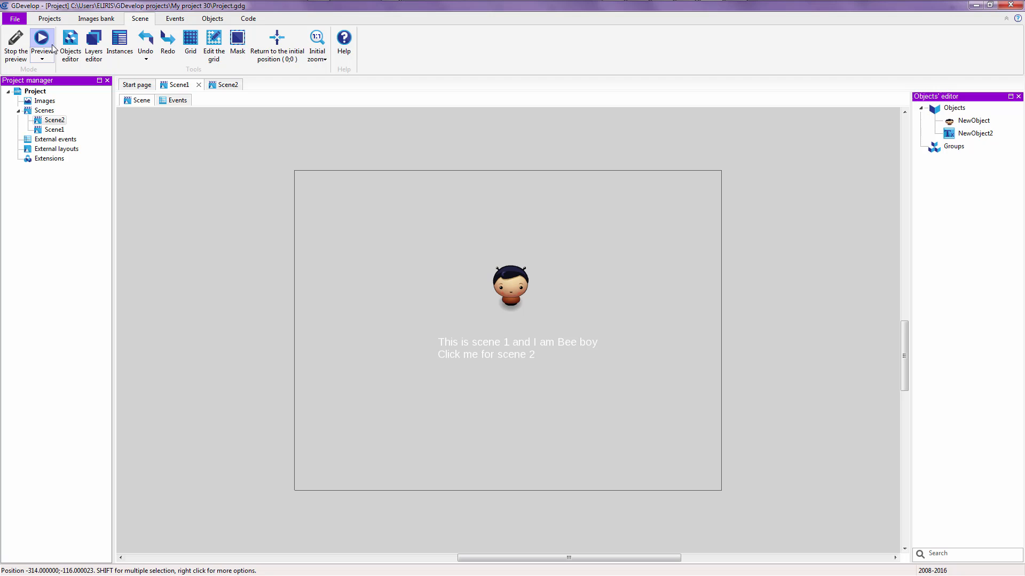
pyautogui.click(41, 38)
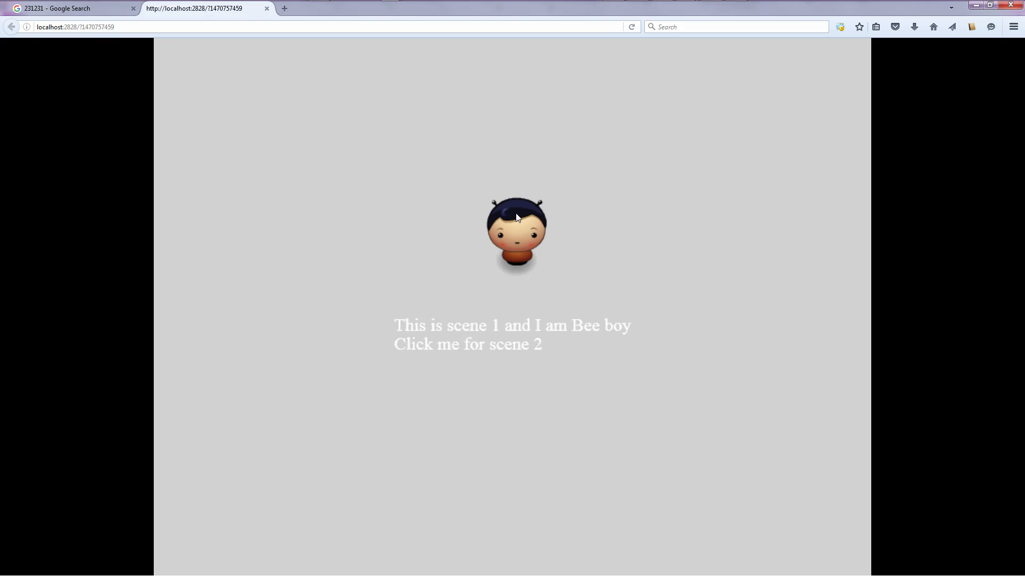
pyautogui.click(515, 232)
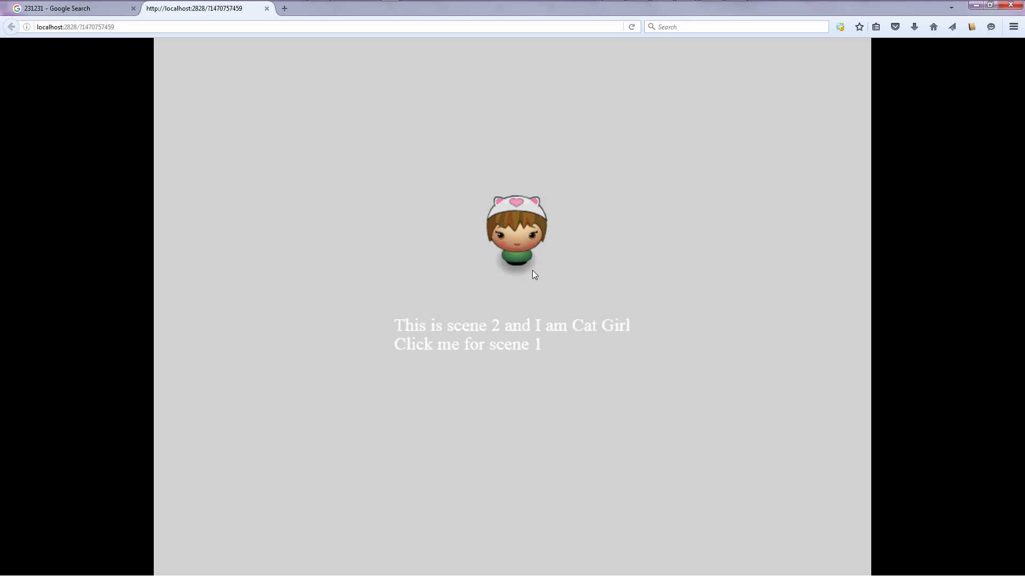
pyautogui.moveTo(523, 221)
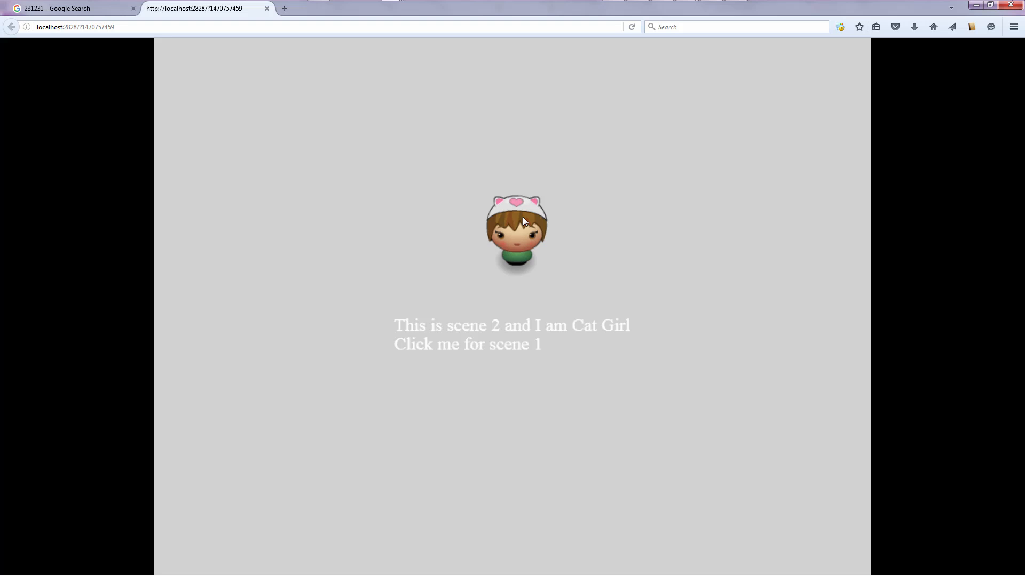
pyautogui.moveTo(525, 243)
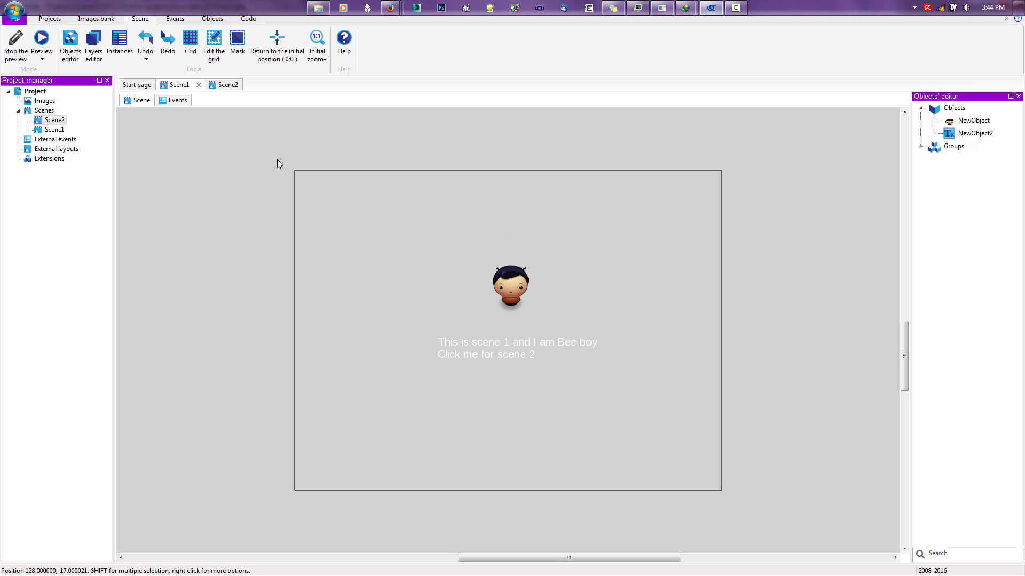
# Show Scene1's event sheet with its click-to-change-to-Scene2 event
pyautogui.click(177, 100)
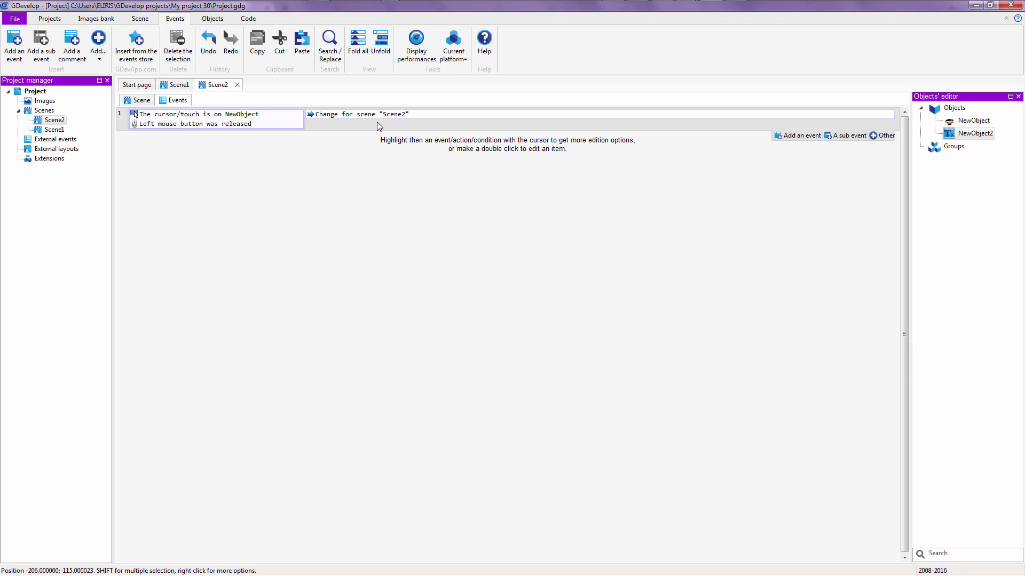
pyautogui.click(398, 114)
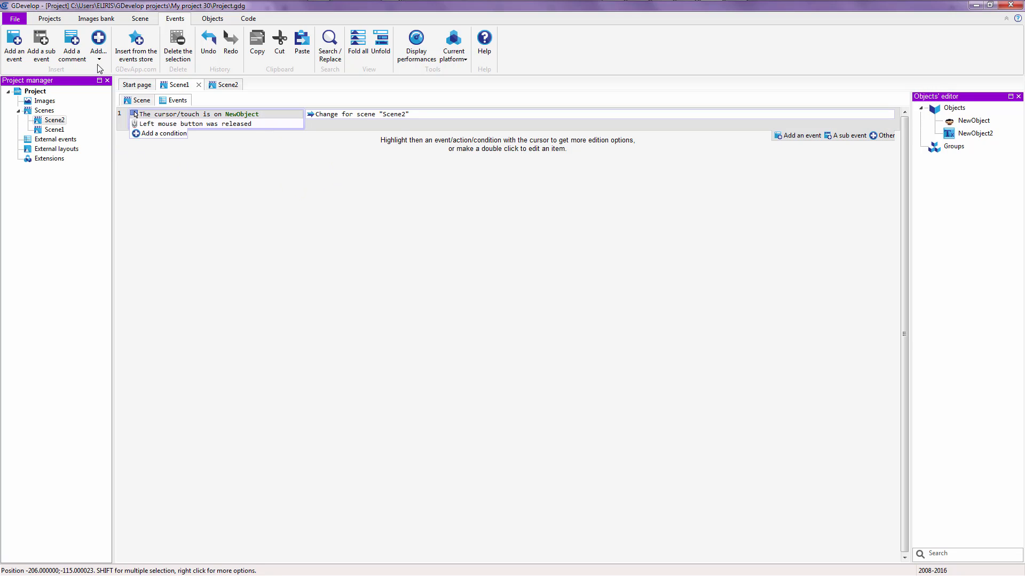
pyautogui.click(140, 18)
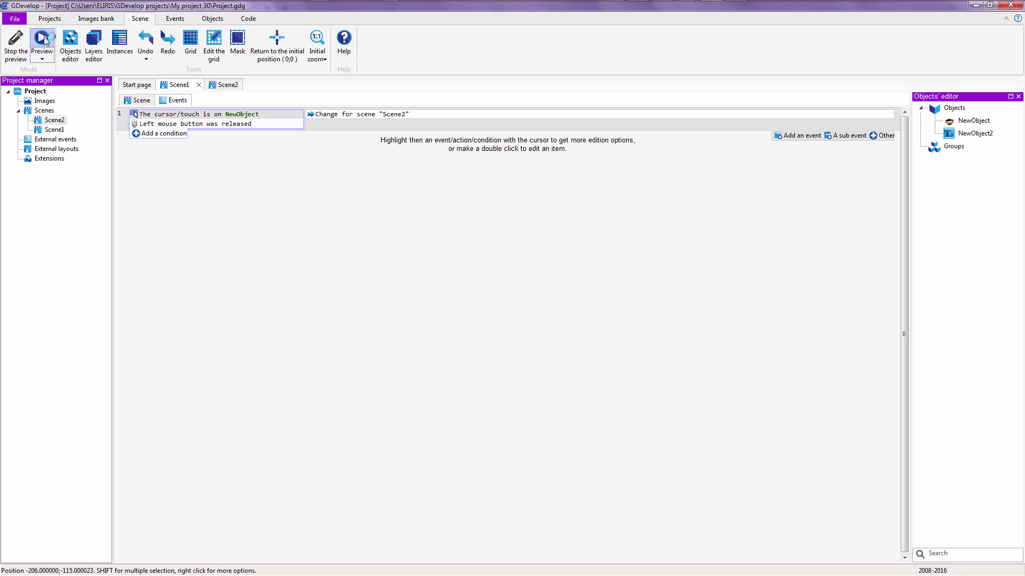
# Launch a new preview and click Cat Girl to return to Bee boy's scene 1
pyautogui.click(41, 41)
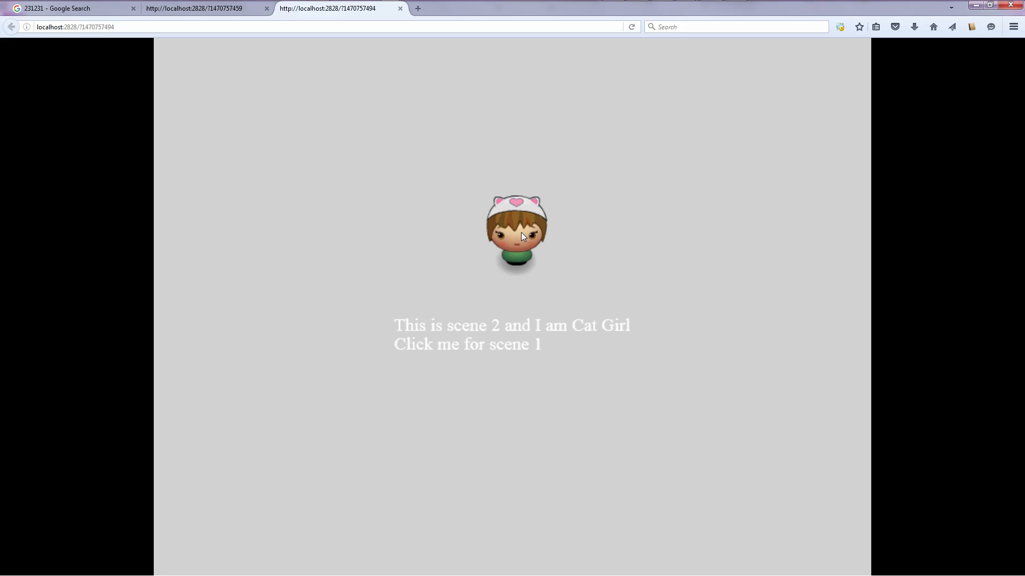
pyautogui.click(516, 233)
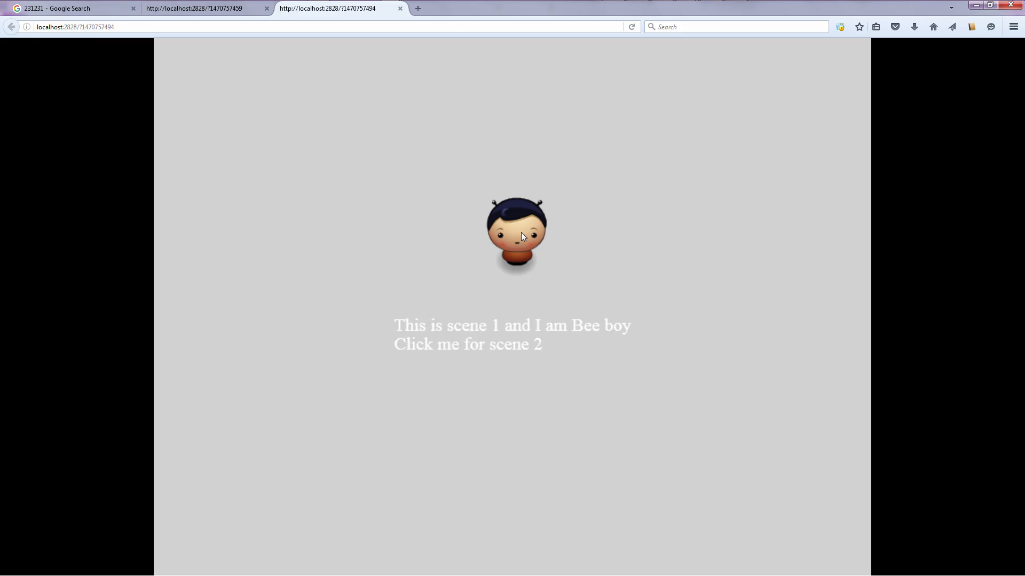
pyautogui.moveTo(696, 5)
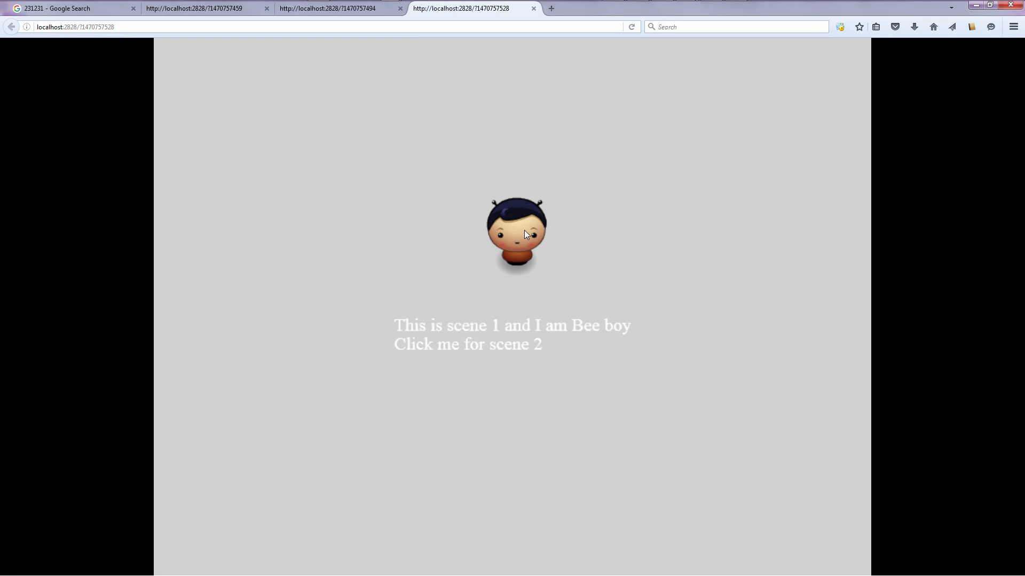
pyautogui.moveTo(518, 231)
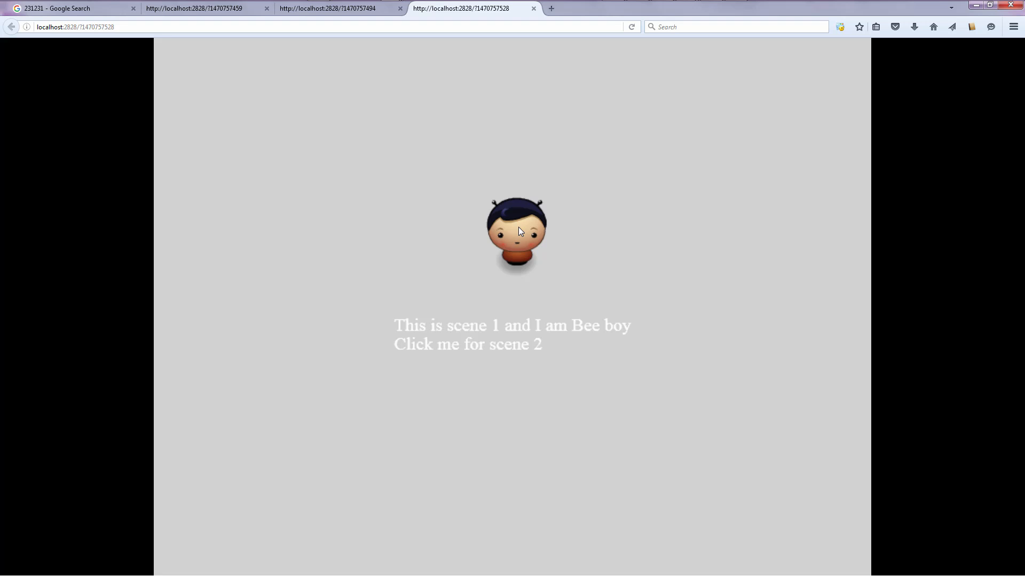
pyautogui.moveTo(522, 227)
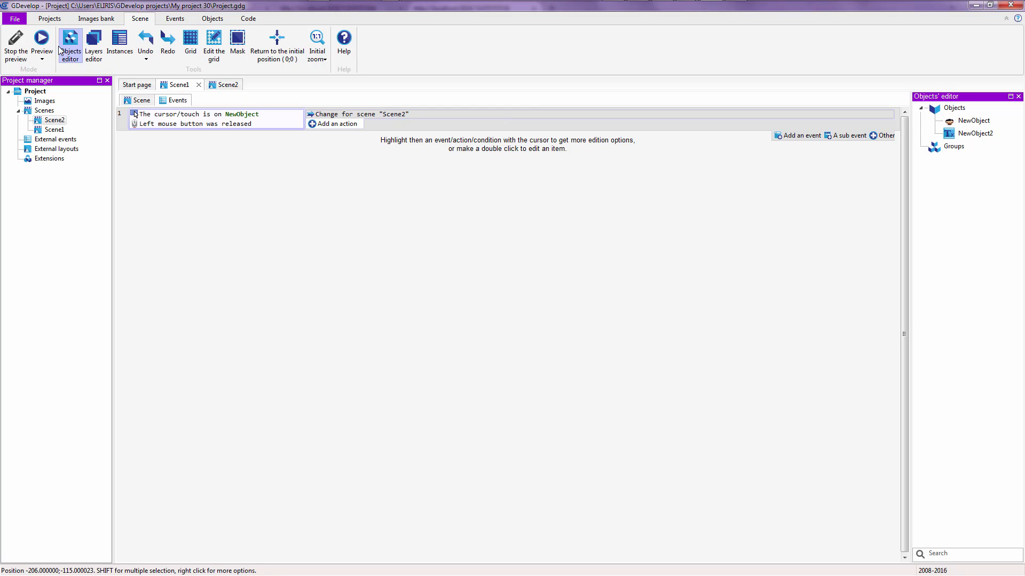
# Launch a fresh preview and click Cat Girl, Bee boy, then Cat Girl to toggle scenes
pyautogui.click(41, 38)
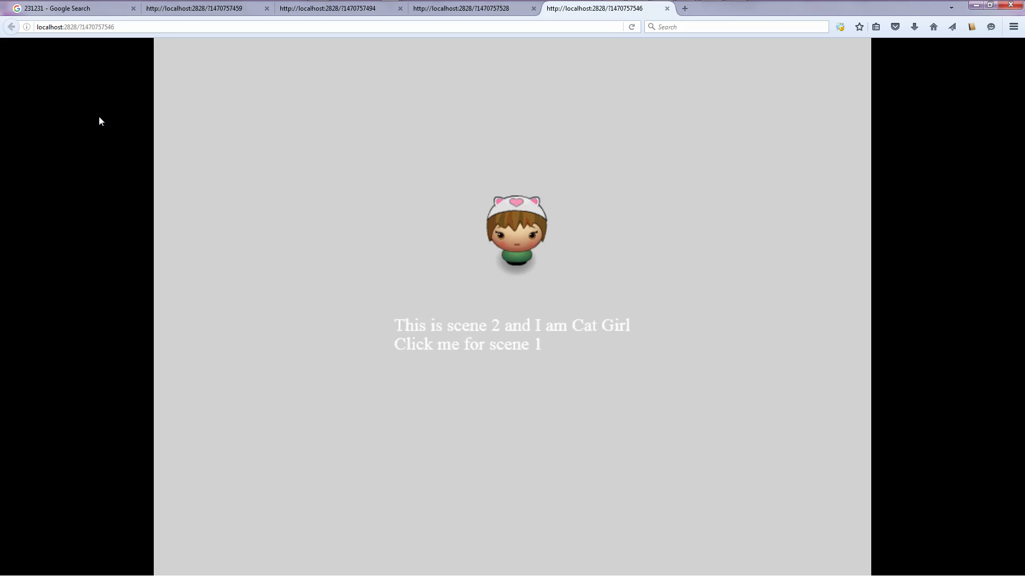
pyautogui.click(515, 233)
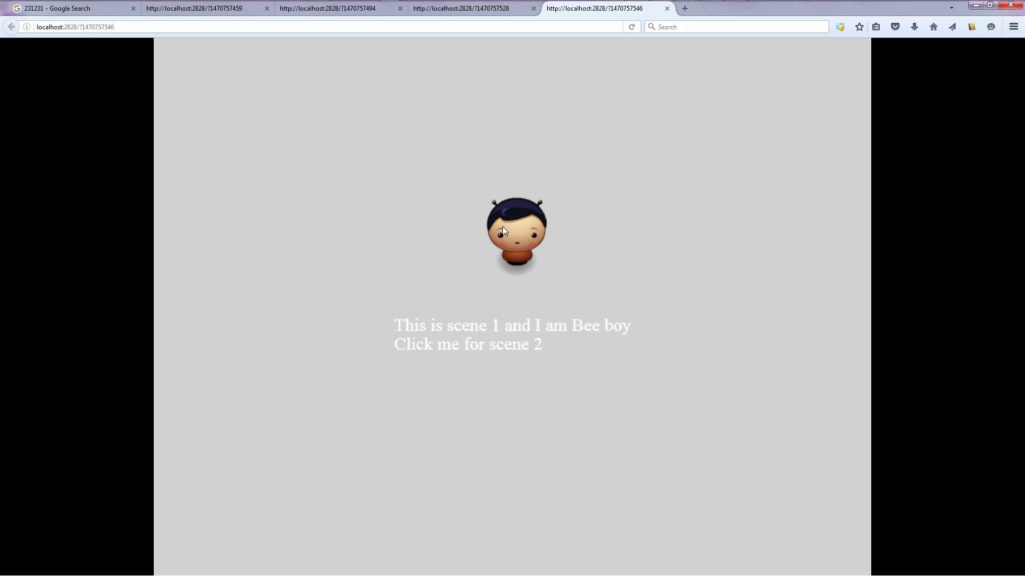
pyautogui.click(515, 232)
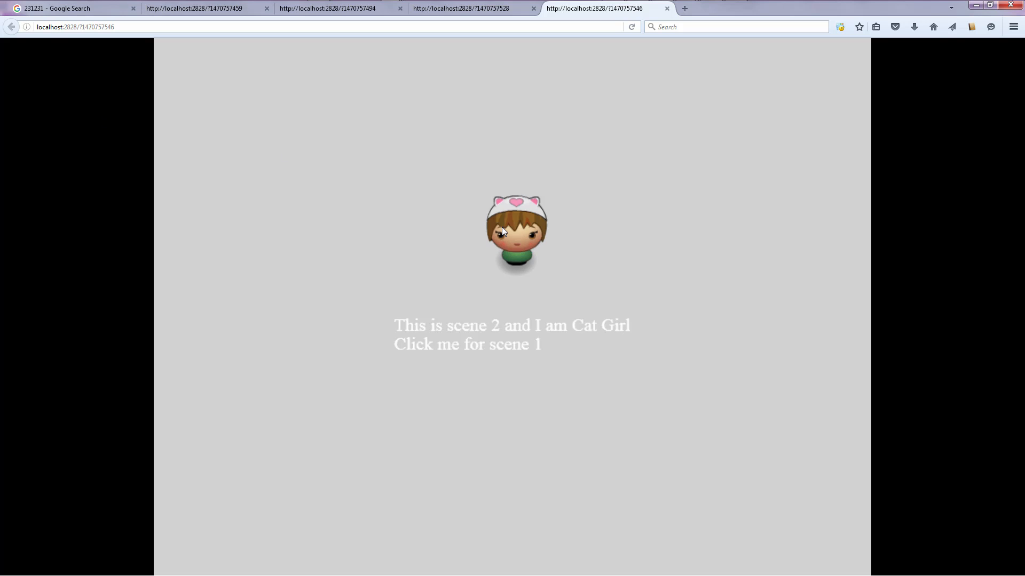
pyautogui.click(515, 232)
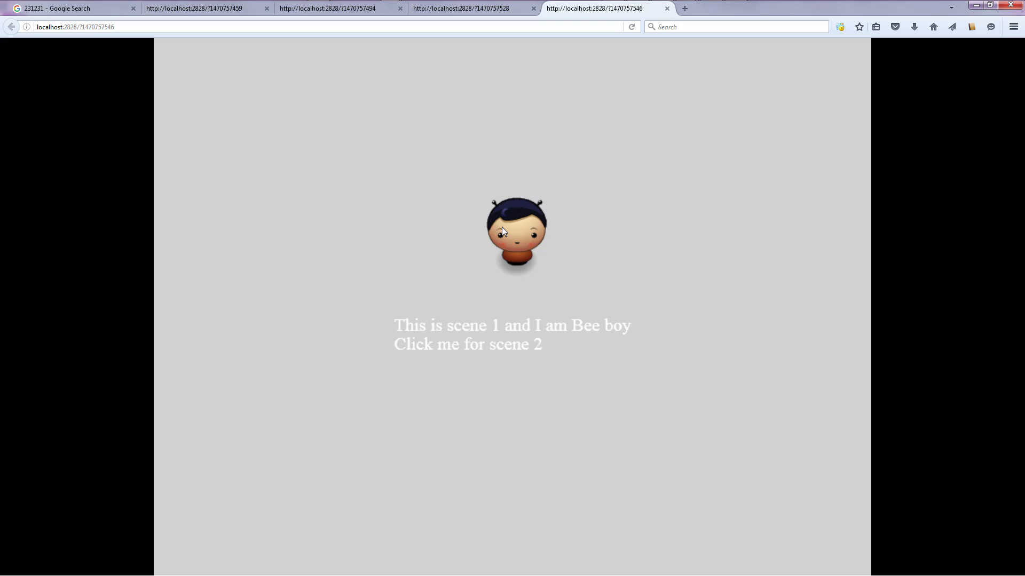